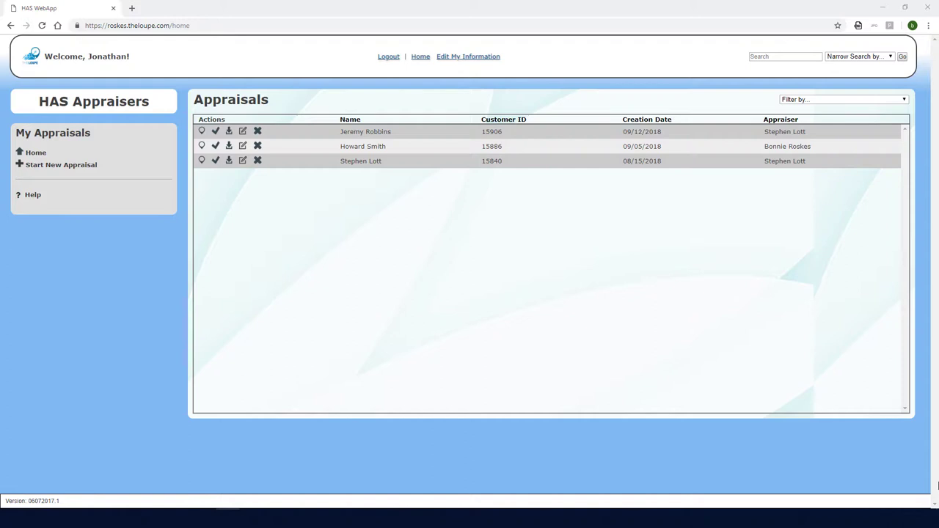
Start a new appraisal and enter 'Landon' as the client's last name.
{"action": "left_click", "coordinate": [62, 165]}
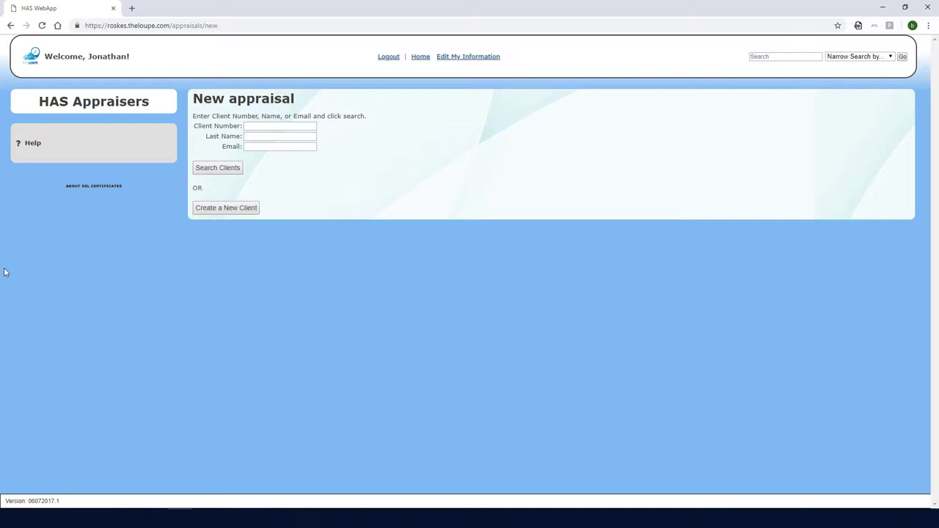
{"action": "type", "text": "Landon"}
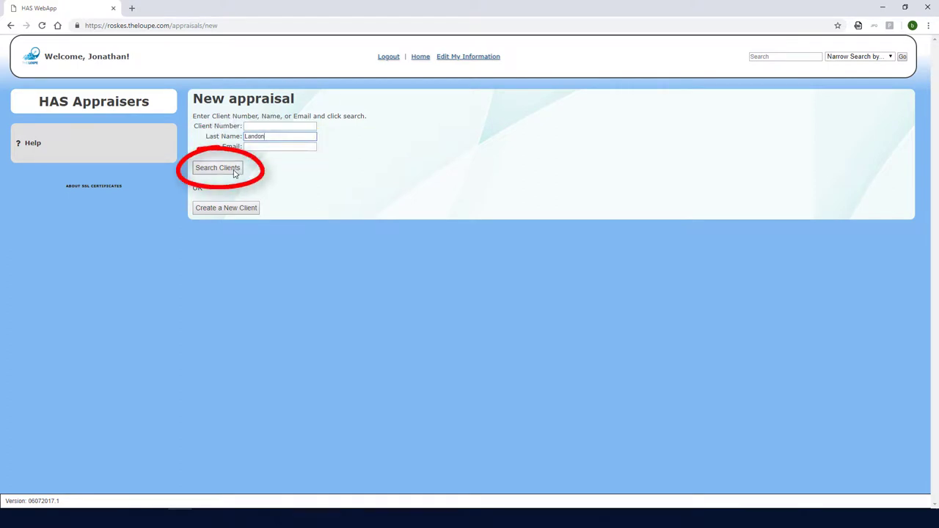
{"action": "left_click", "coordinate": [226, 208]}
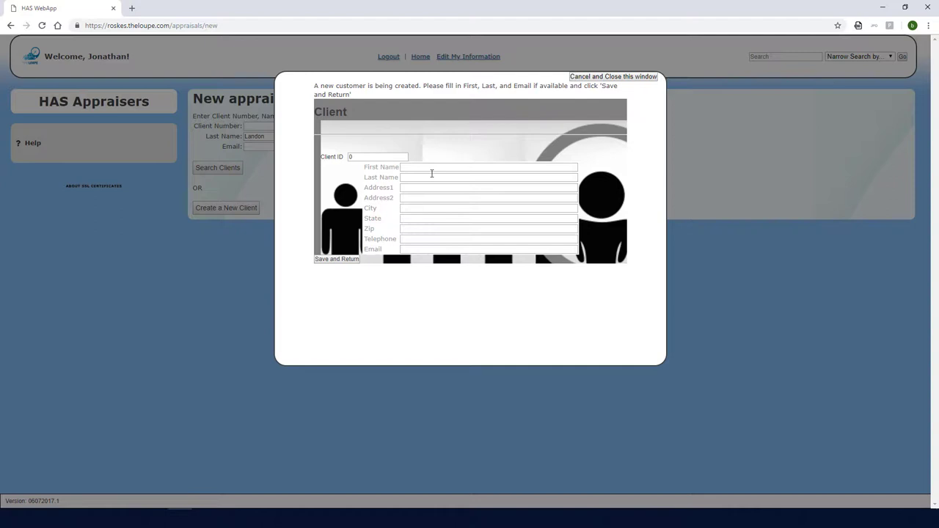
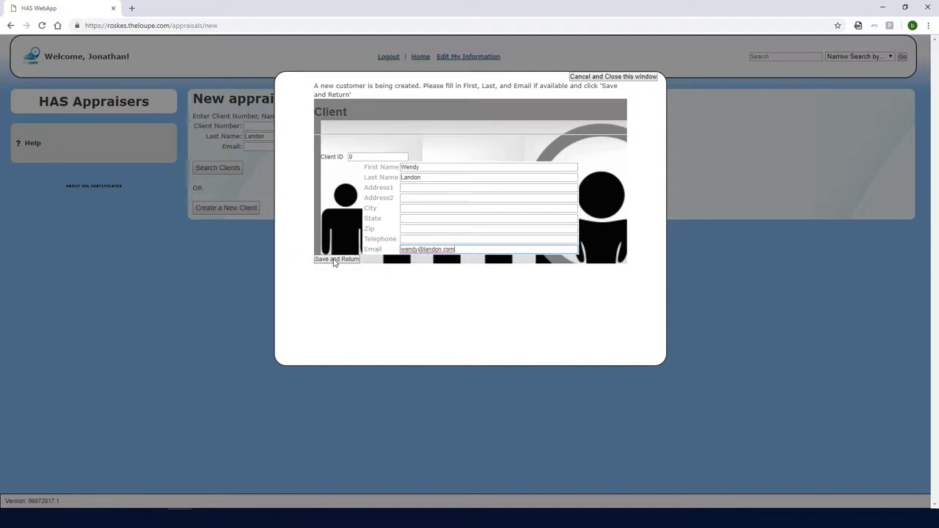
{"action": "left_click", "coordinate": [336, 258]}
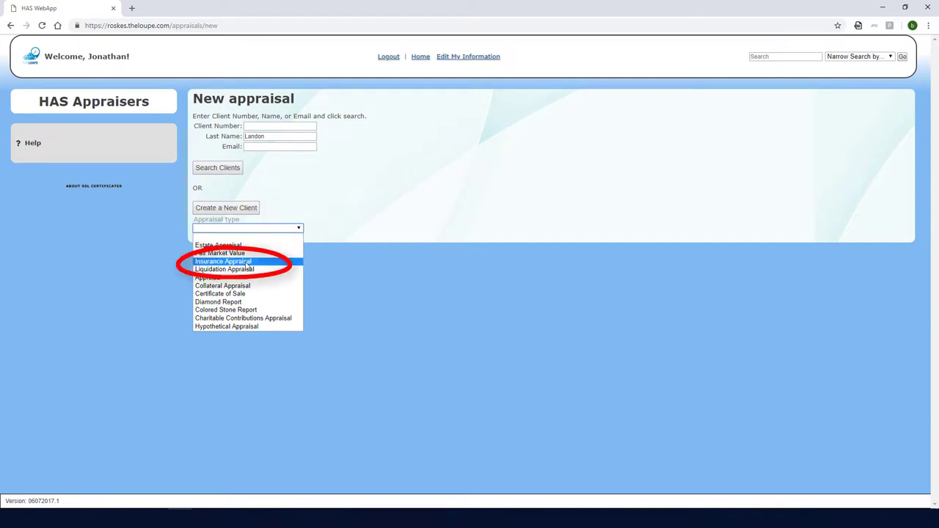
{"action": "left_click", "coordinate": [223, 262]}
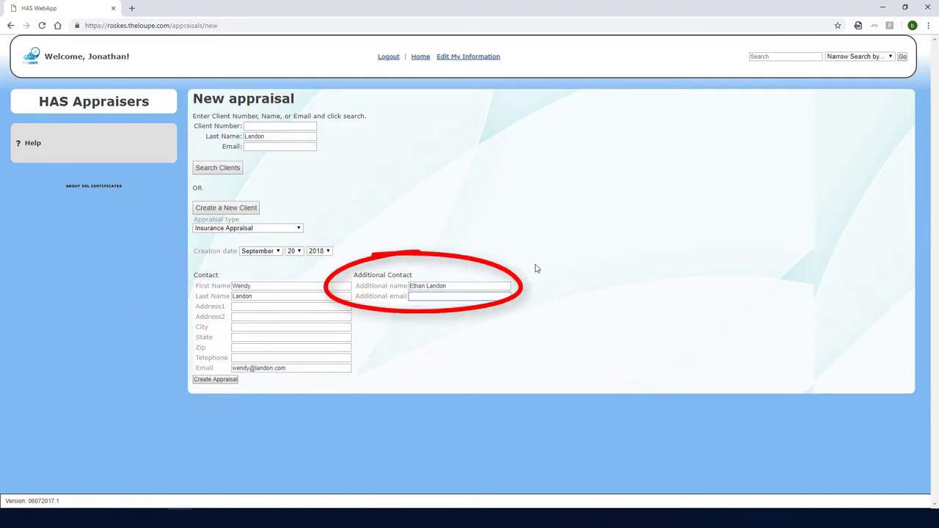
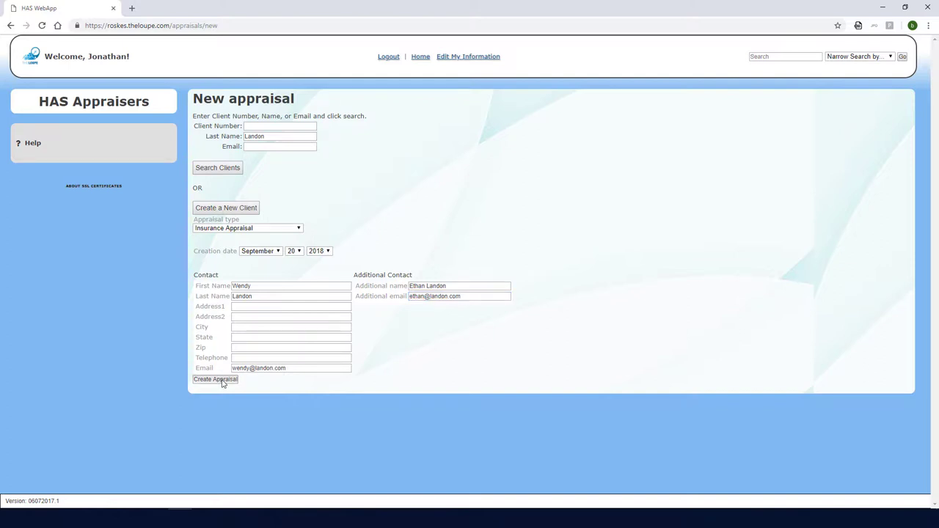
{"action": "left_click", "coordinate": [214, 379]}
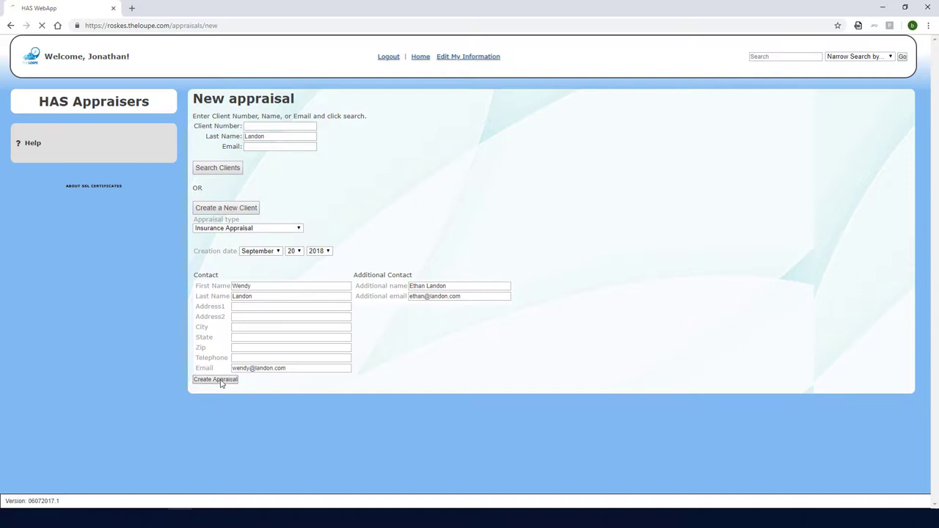
Submit the appraisal, mark an instrument used, and add an item of type Ring.
{"action": "left_click", "coordinate": [215, 378]}
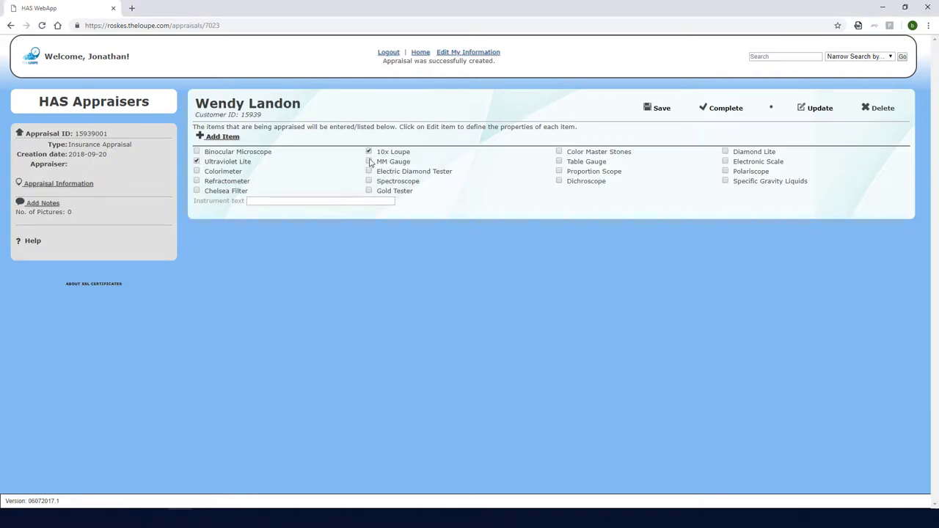
{"action": "left_click", "coordinate": [369, 162]}
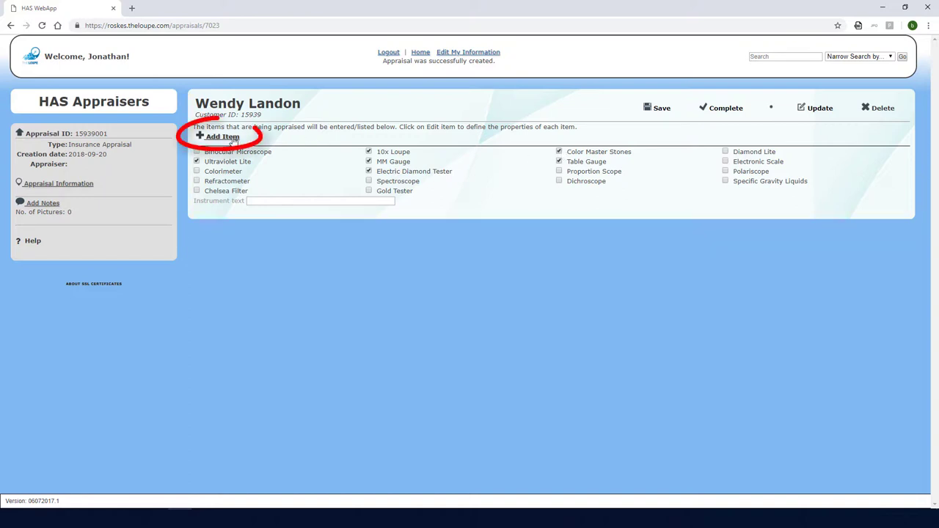
{"action": "left_click", "coordinate": [221, 137]}
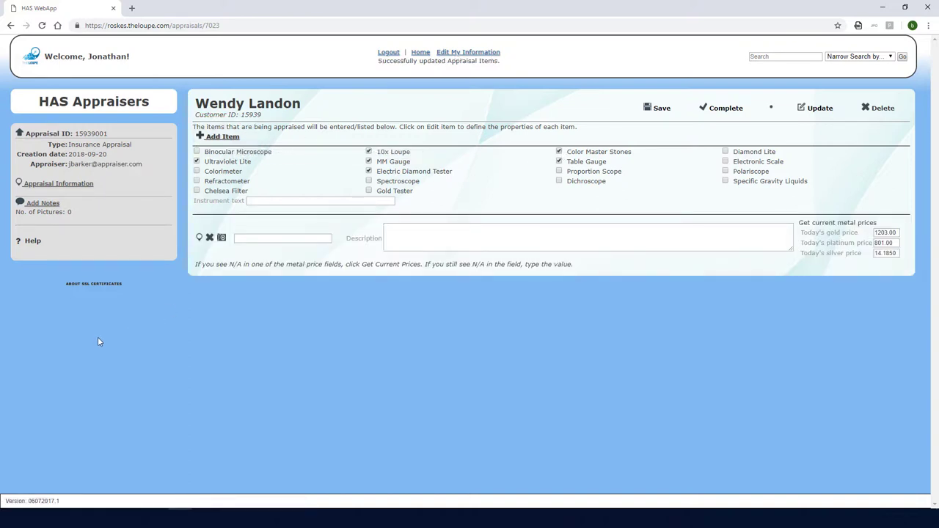
{"action": "left_click", "coordinate": [282, 238]}
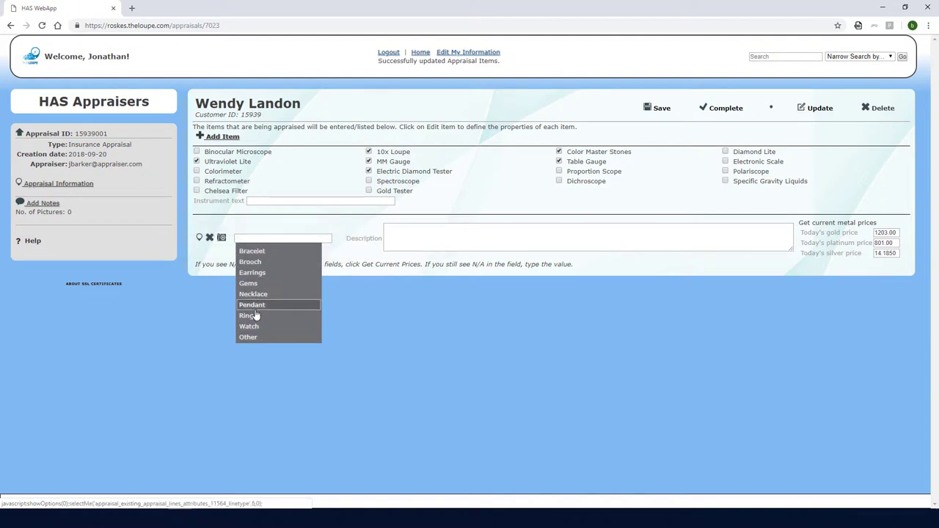
{"action": "left_click", "coordinate": [247, 315]}
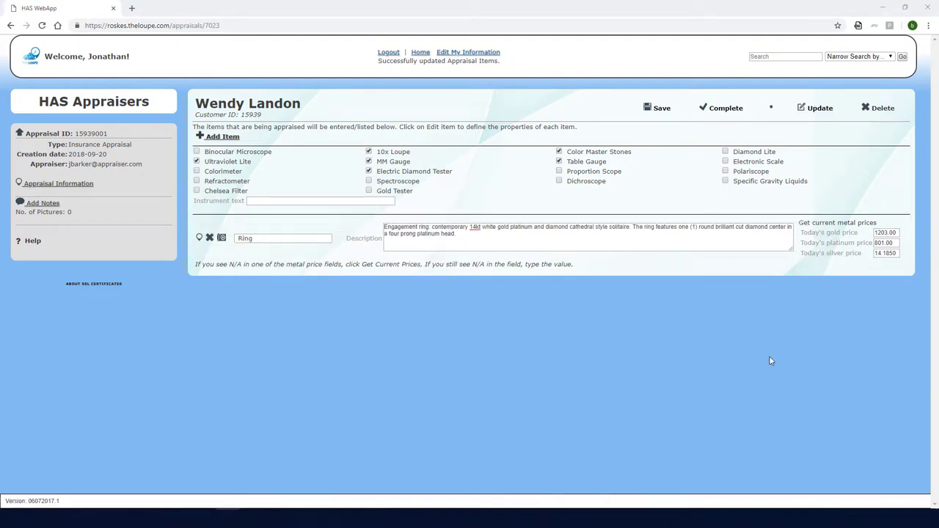
{"action": "mouse_move", "coordinate": [796, 259]}
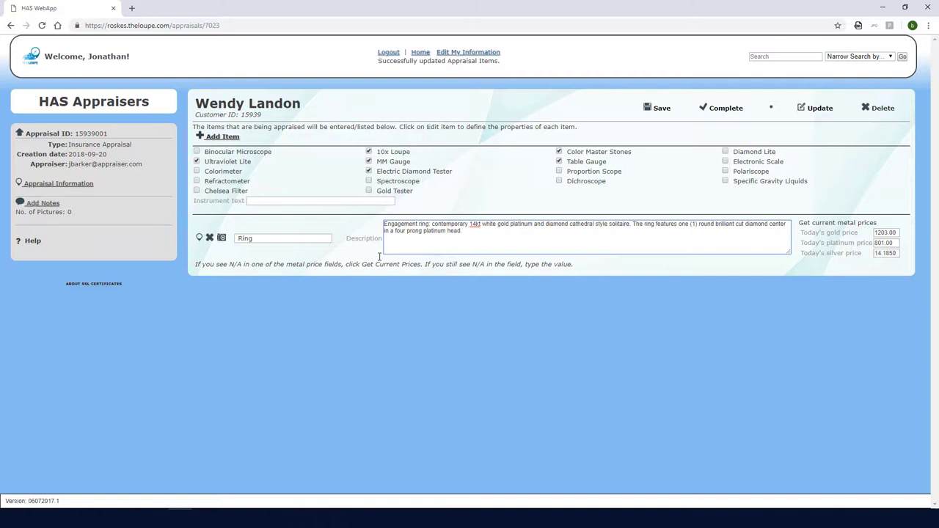
{"action": "mouse_move", "coordinate": [220, 238]}
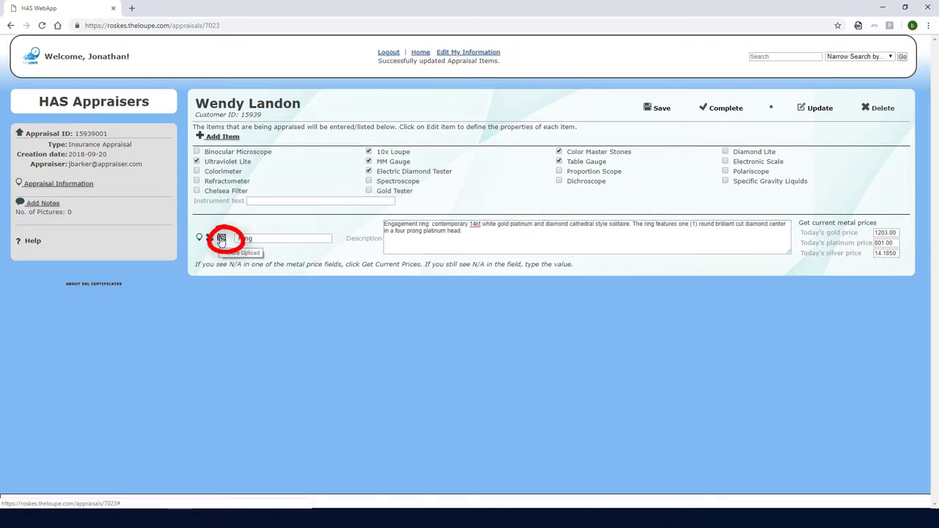
Upload the ring photos to the Ring item and close the picture window.
{"action": "left_click", "coordinate": [238, 253]}
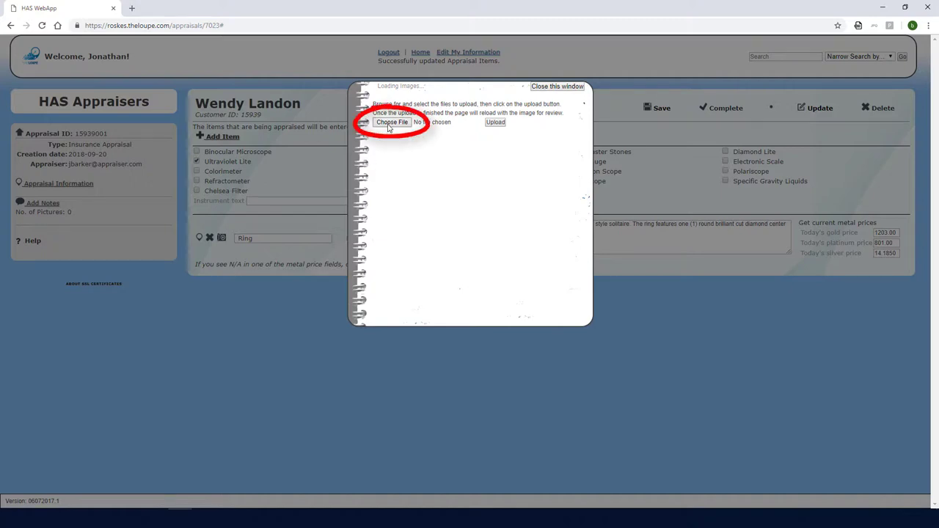
{"action": "left_click", "coordinate": [392, 122]}
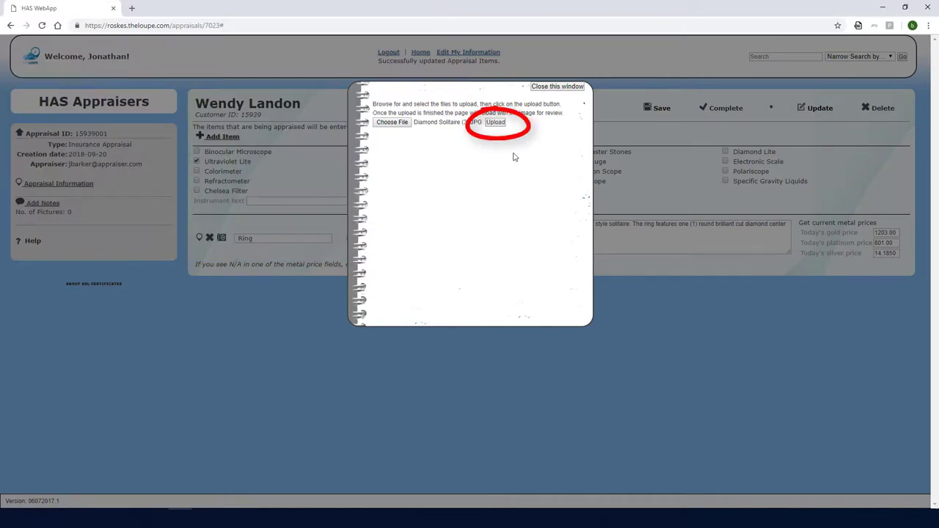
{"action": "left_click", "coordinate": [392, 122]}
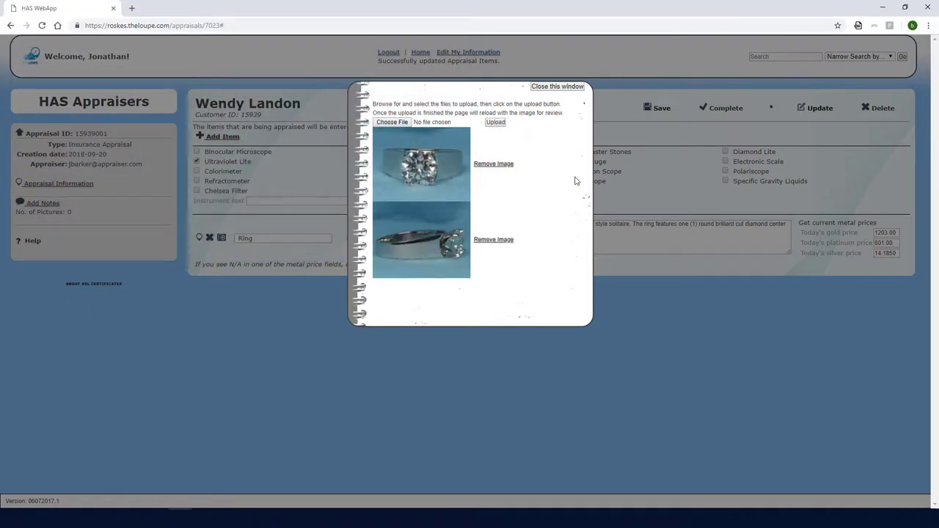
{"action": "mouse_move", "coordinate": [573, 111]}
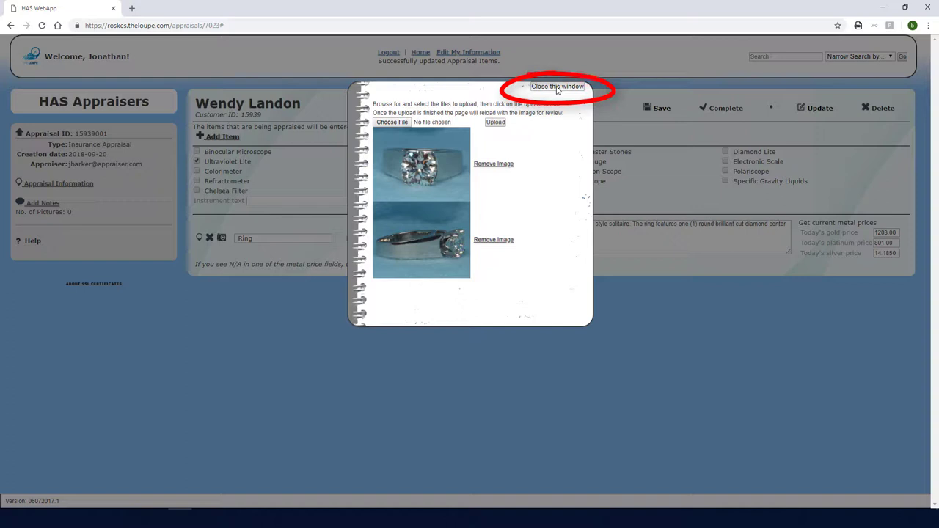
{"action": "left_click", "coordinate": [557, 86]}
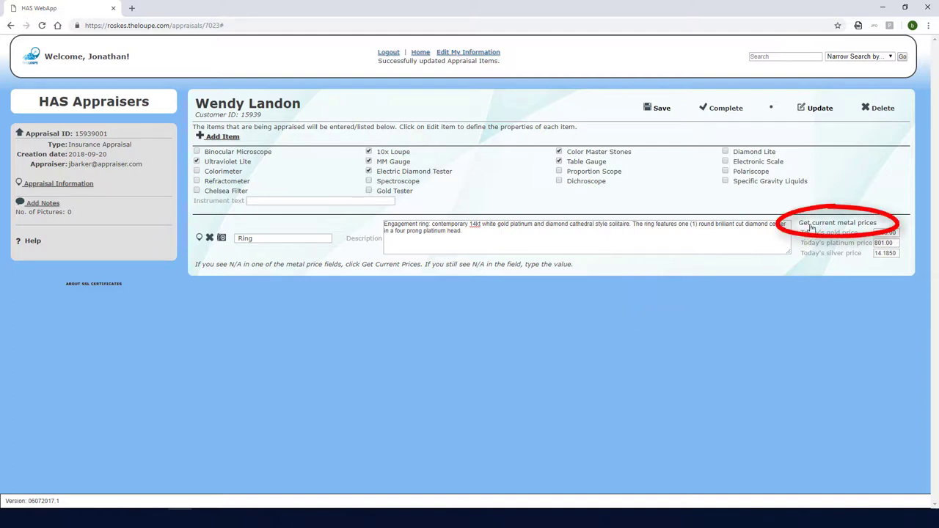
Refresh the Ring item's gold, platinum and silver prices to current market values.
{"action": "left_click", "coordinate": [836, 223]}
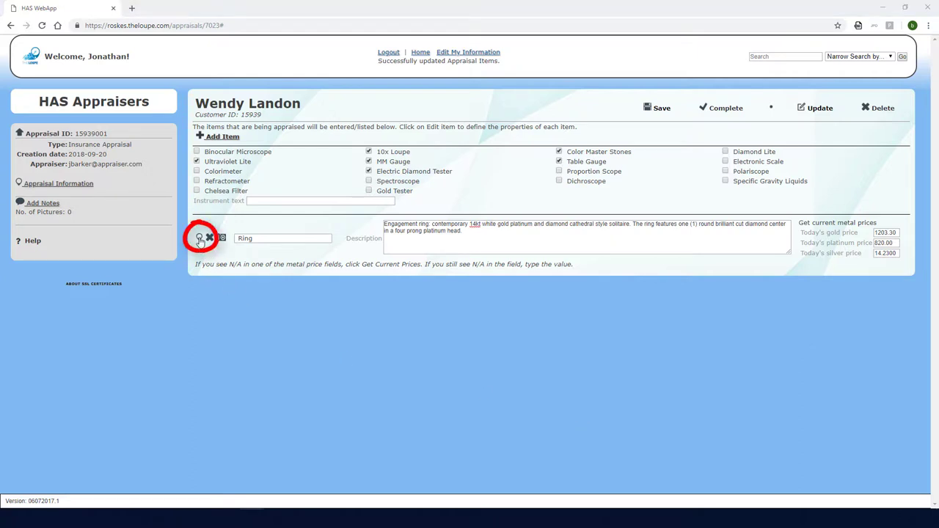
Add a component to the Ring item with its type set to Diamond.
{"action": "left_click", "coordinate": [200, 238]}
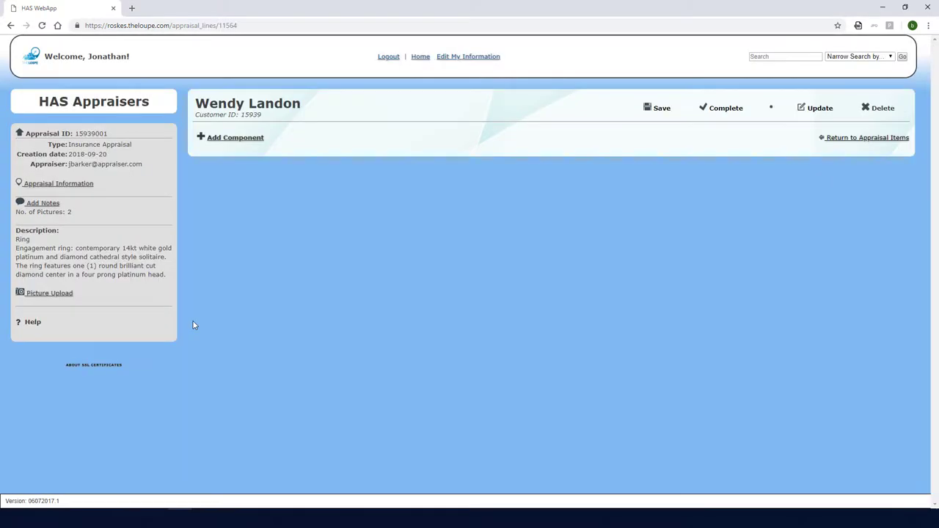
{"action": "mouse_move", "coordinate": [256, 334]}
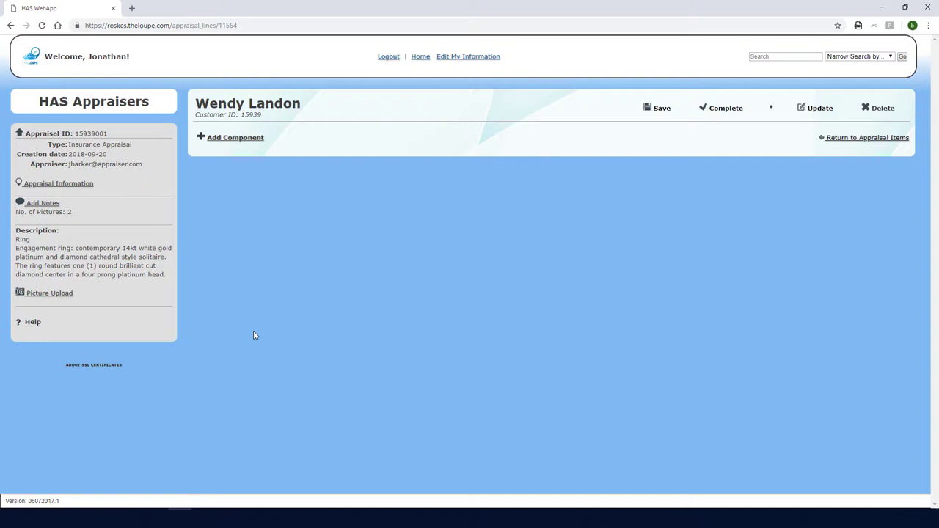
{"action": "mouse_move", "coordinate": [252, 304]}
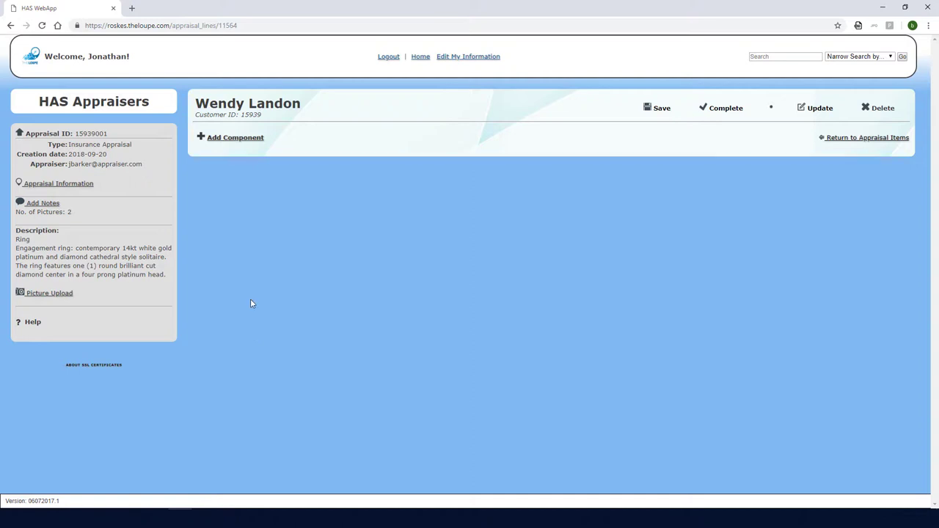
{"action": "left_click", "coordinate": [235, 138]}
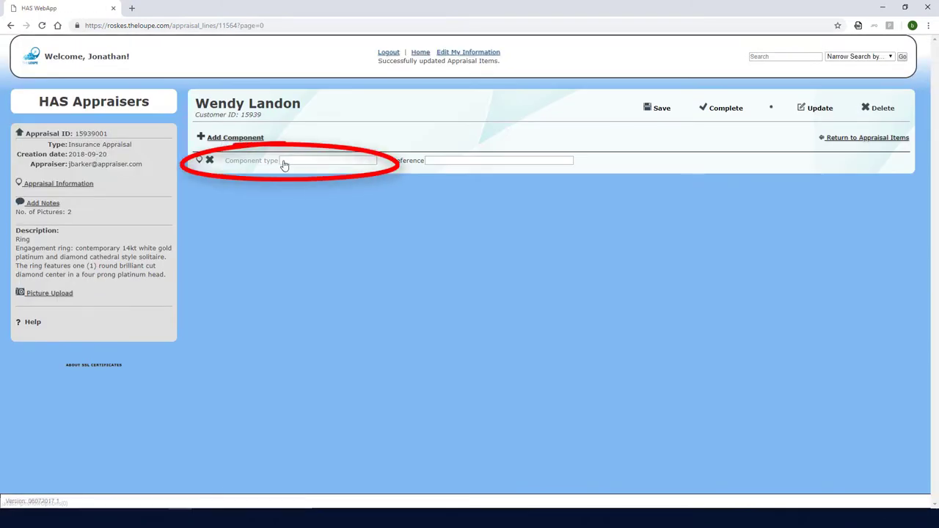
{"action": "type", "text": "Diamond"}
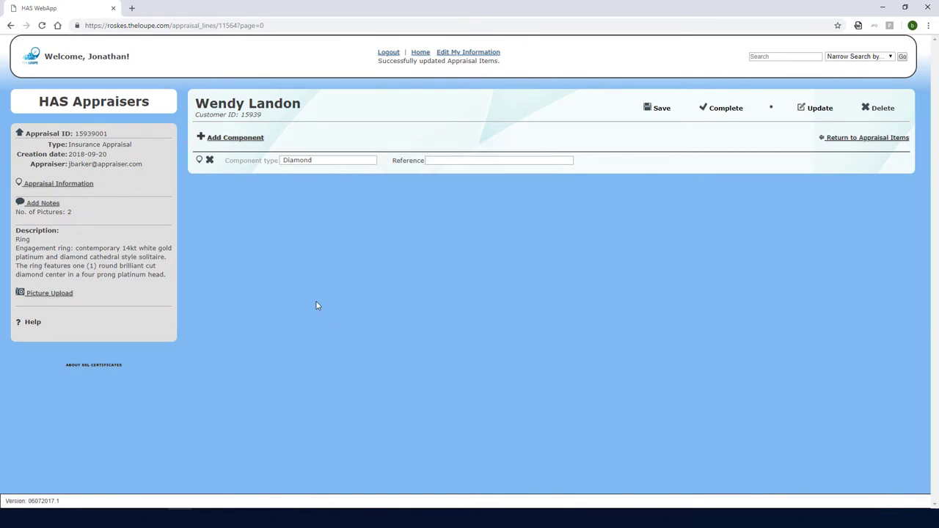
{"action": "mouse_move", "coordinate": [200, 160]}
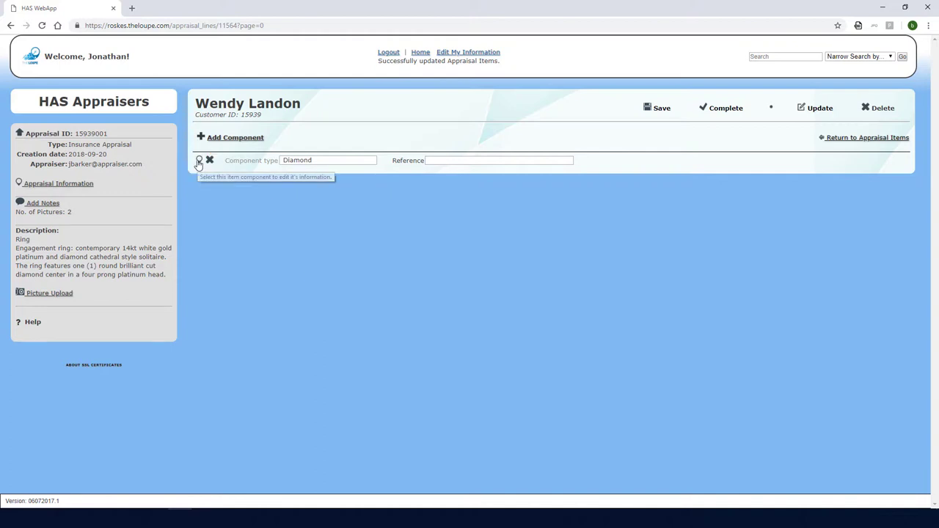
Set the diamond as one mounted Round Brilliant stone measuring 8.68 by 8.65 by 5.39.
{"action": "left_click", "coordinate": [199, 160]}
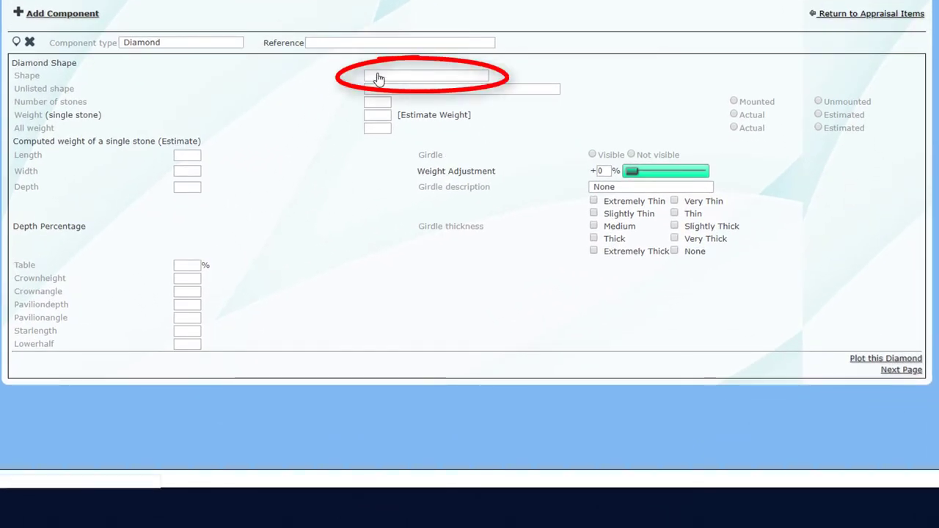
{"action": "left_click", "coordinate": [425, 77]}
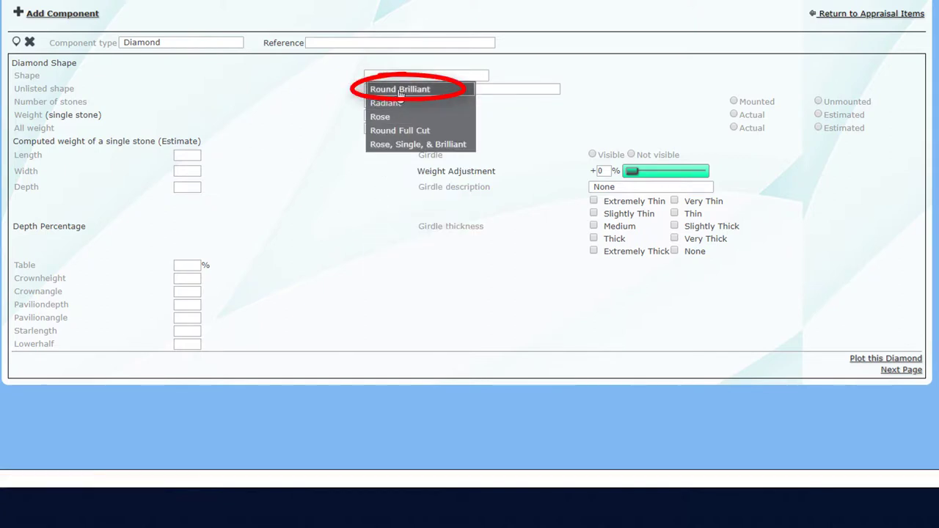
{"action": "left_click", "coordinate": [399, 89]}
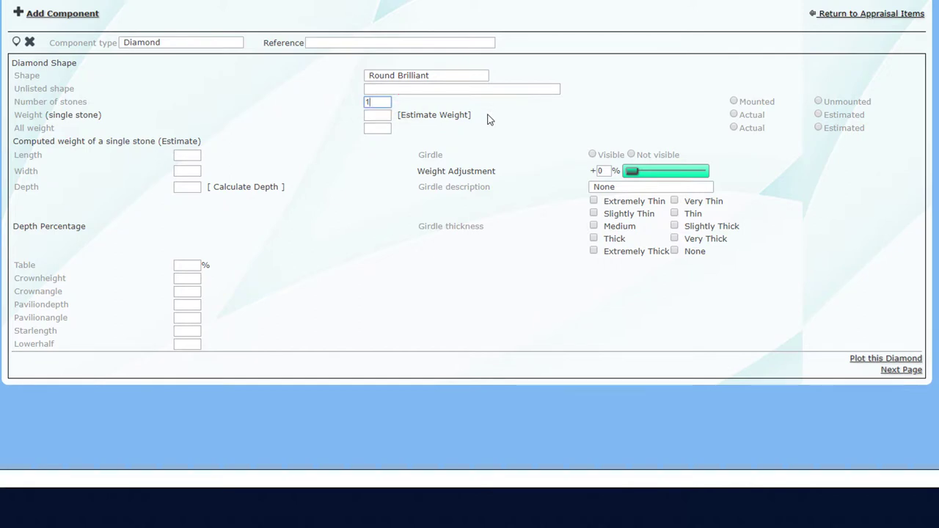
{"action": "left_click", "coordinate": [732, 101]}
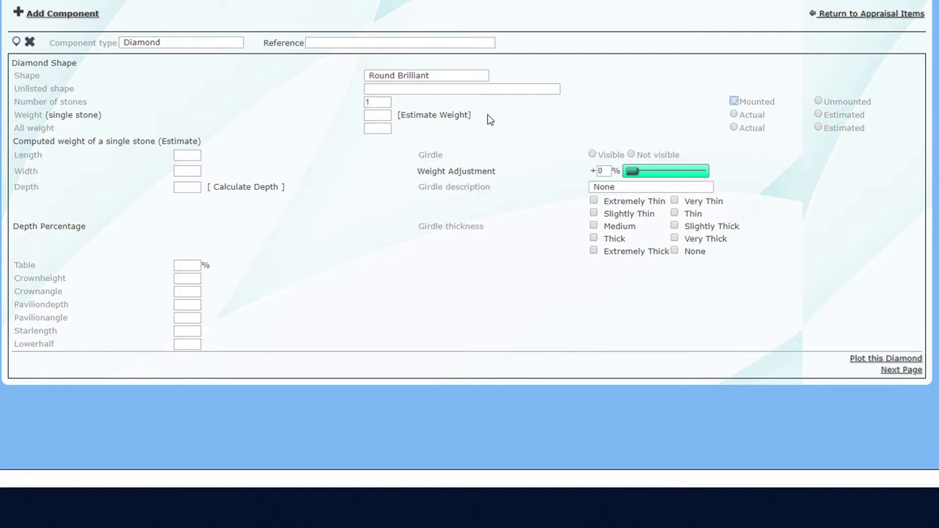
{"action": "left_click", "coordinate": [734, 100]}
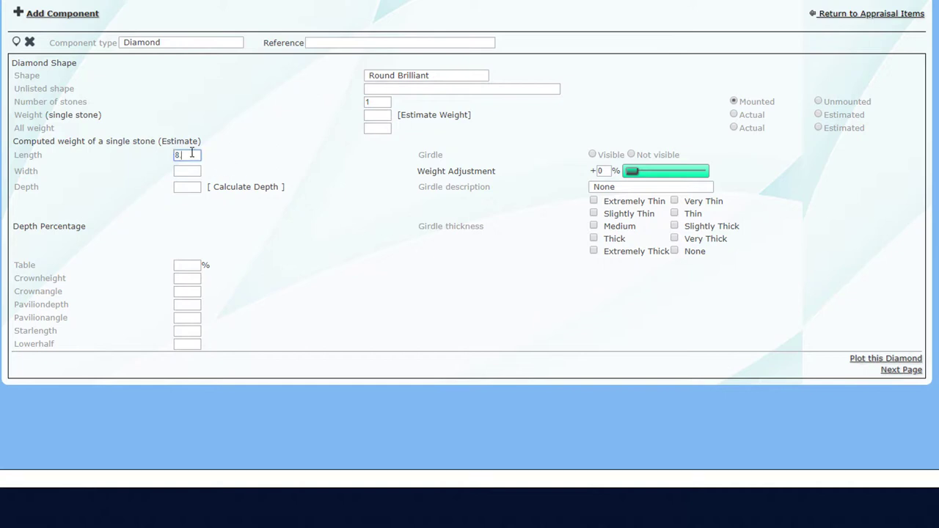
{"action": "type", "text": ".68"}
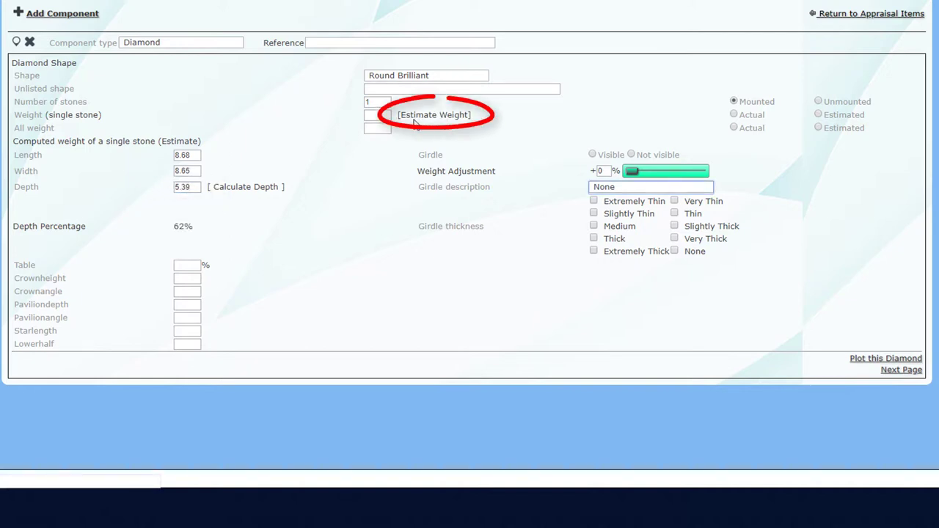
Record weight 2.50 actual, Faceted girdle Medium to Slightly Thick, and table 58.
{"action": "left_click", "coordinate": [435, 114]}
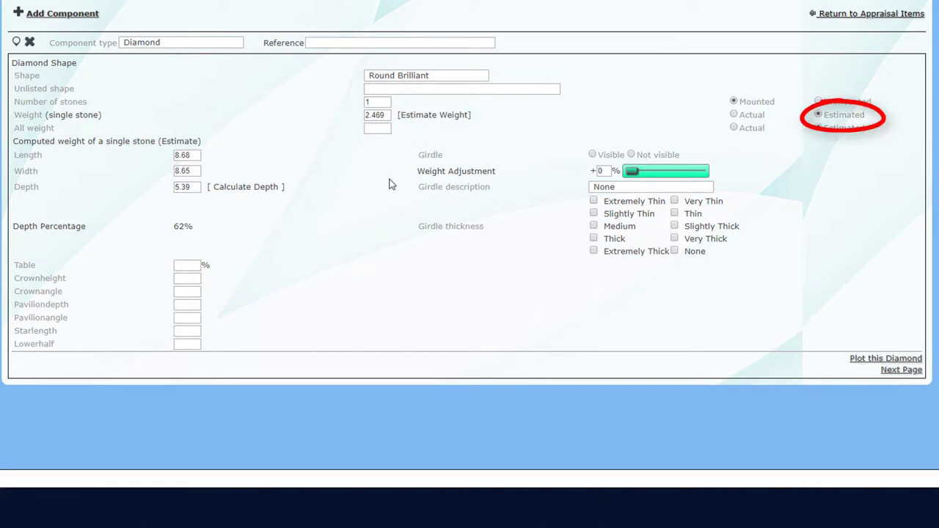
{"action": "triple_click", "coordinate": [377, 115]}
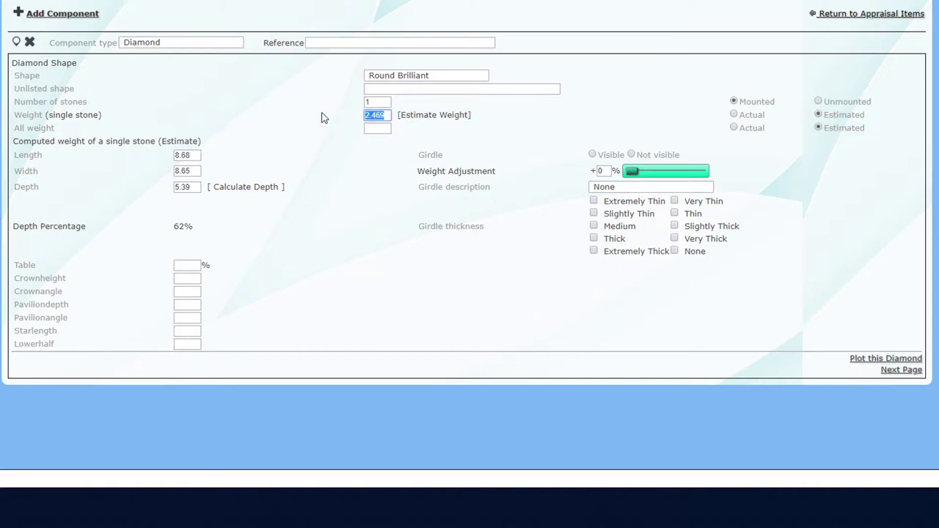
{"action": "type", "text": "2.50"}
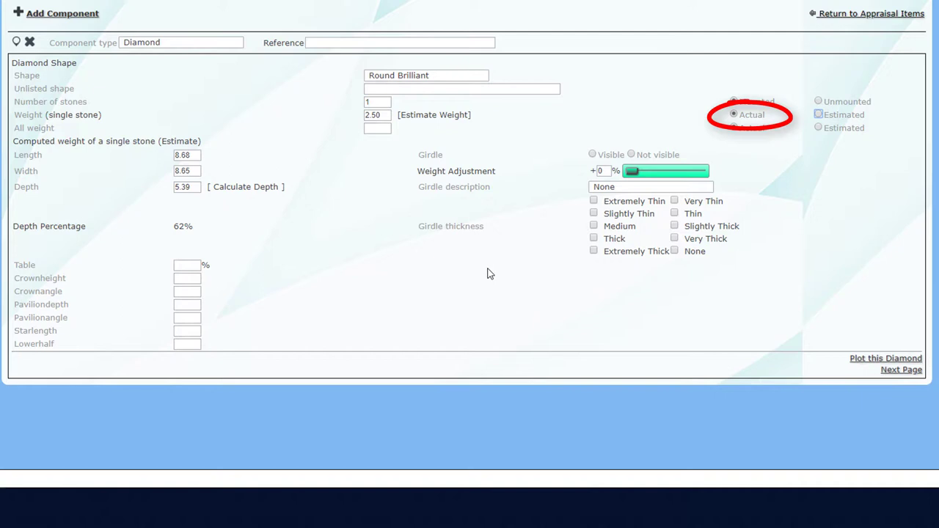
{"action": "left_click", "coordinate": [651, 186]}
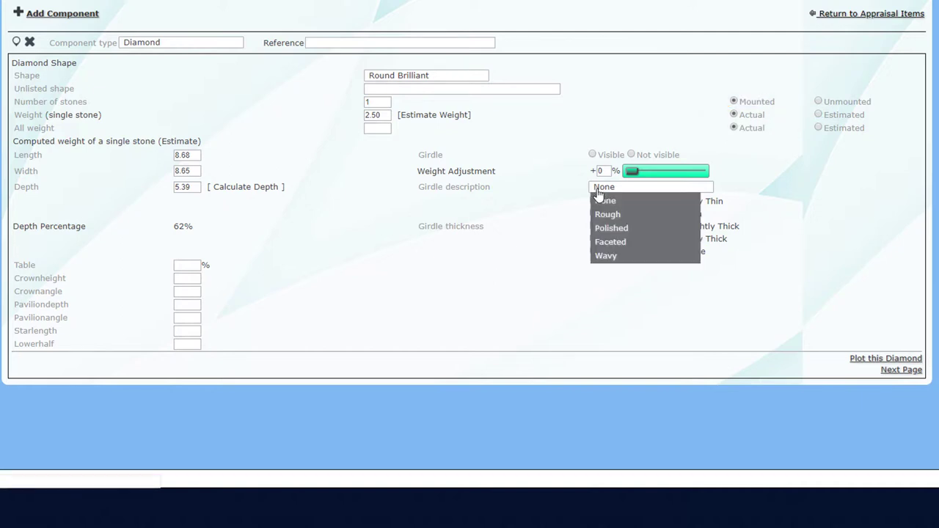
{"action": "left_click", "coordinate": [610, 241]}
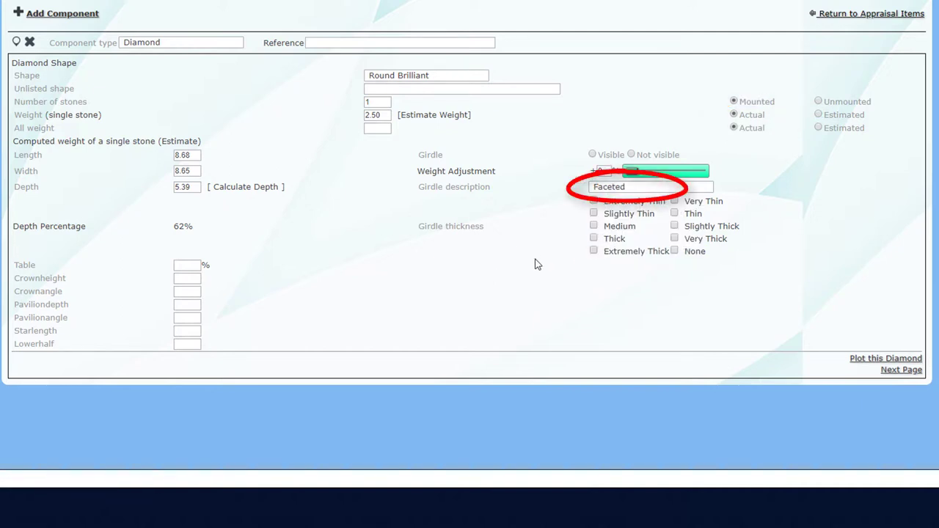
{"action": "left_click", "coordinate": [592, 225]}
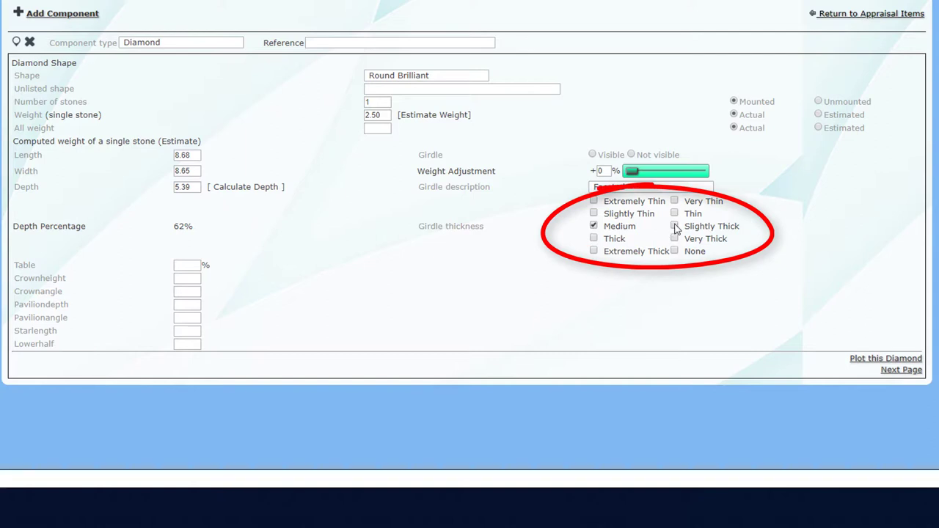
{"action": "left_click", "coordinate": [675, 226]}
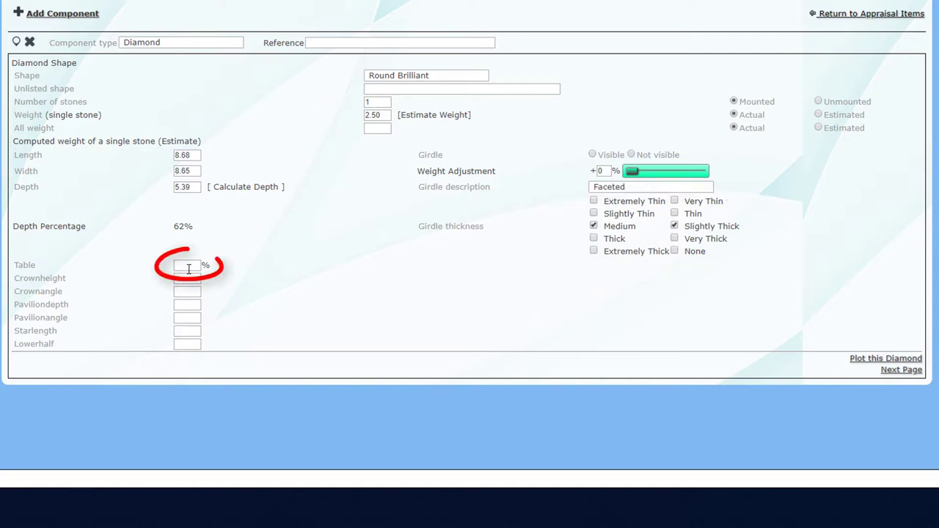
{"action": "type", "text": "58"}
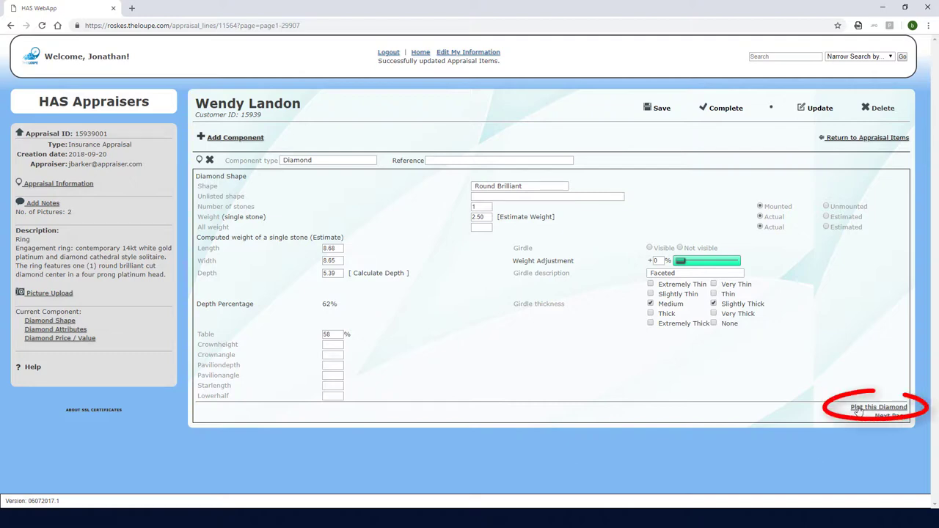
Plot a chip inclusion on the diamond diagram and move to the next page.
{"action": "left_click", "coordinate": [878, 408]}
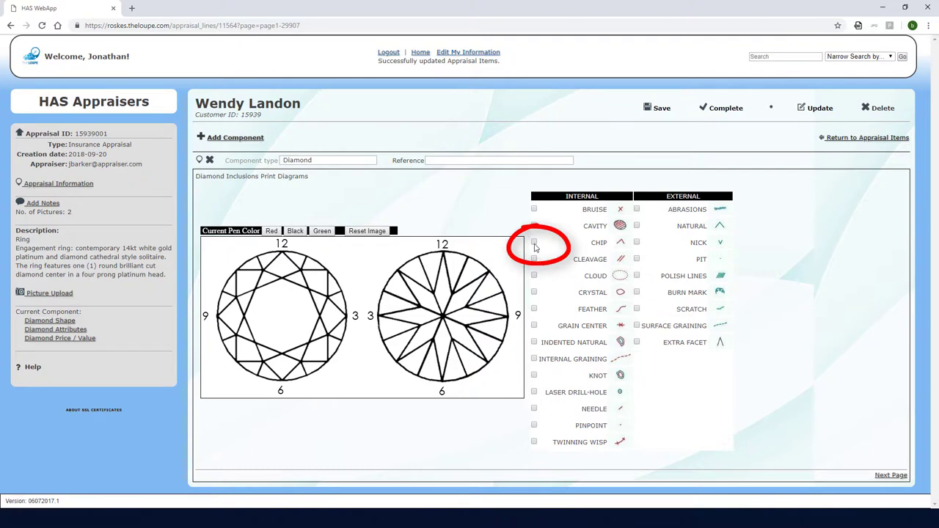
{"action": "left_click", "coordinate": [534, 242]}
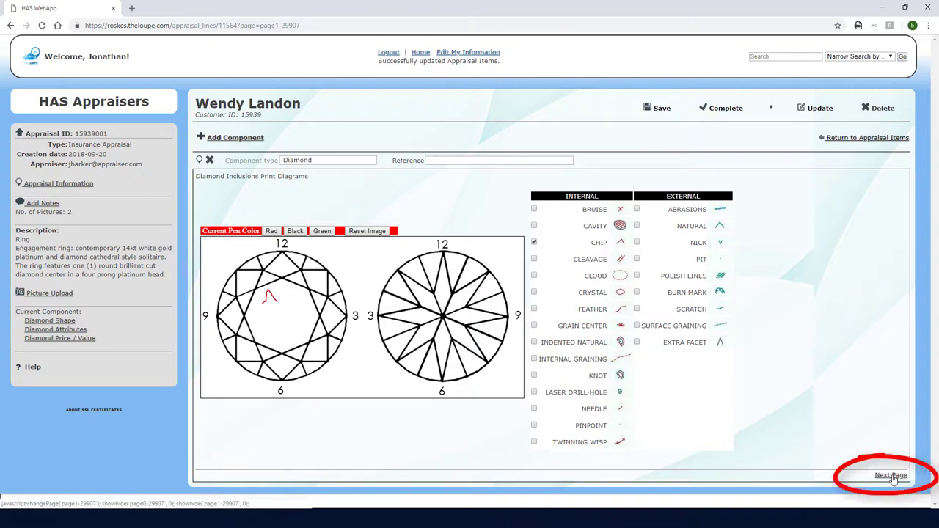
{"action": "left_click", "coordinate": [891, 475]}
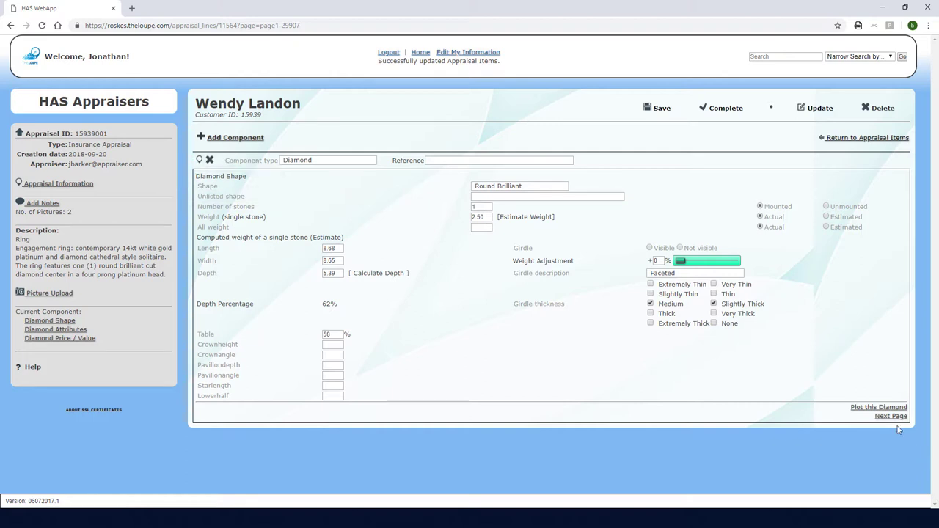
Choose the diamond's colour grade on the attributes page and continue to its pricing page.
{"action": "left_click", "coordinate": [891, 417]}
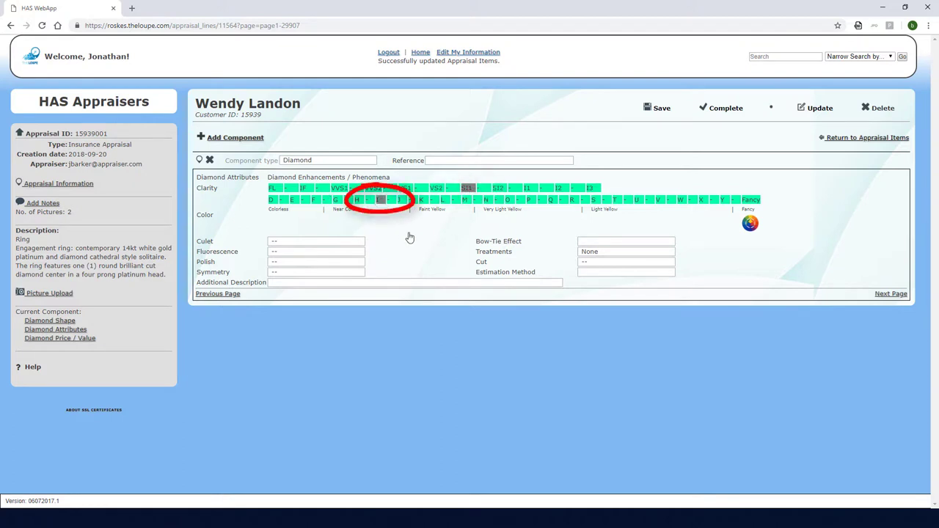
{"action": "left_click", "coordinate": [316, 251]}
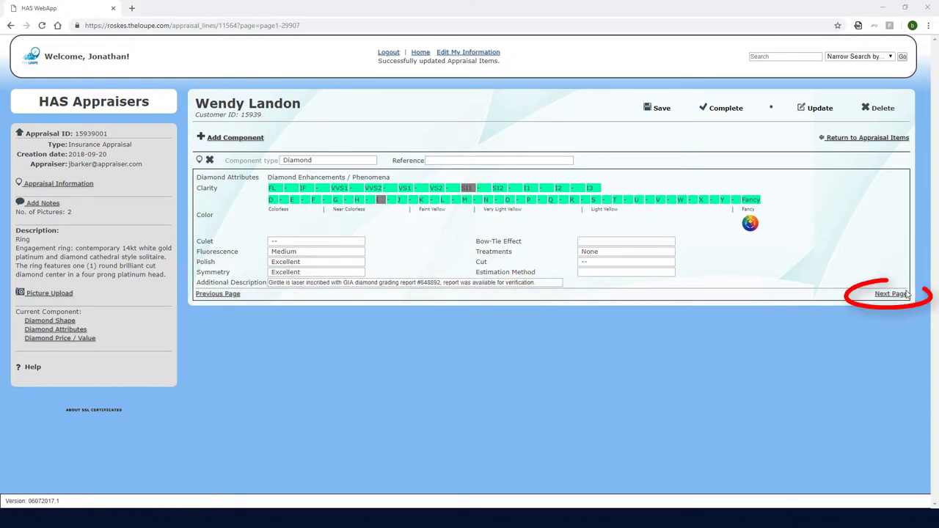
{"action": "left_click", "coordinate": [892, 293]}
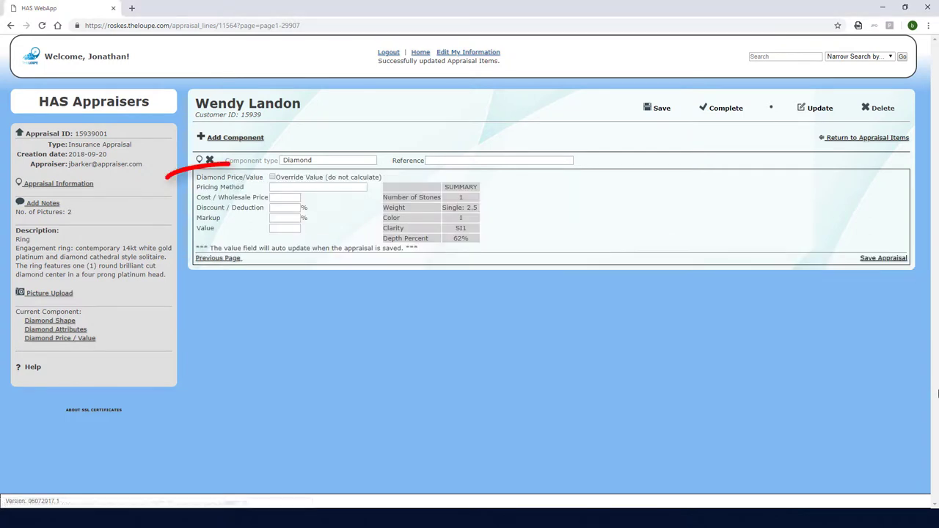
Price the diamond by weight with a 7000 cost and 15% discount.
{"action": "left_click", "coordinate": [320, 188]}
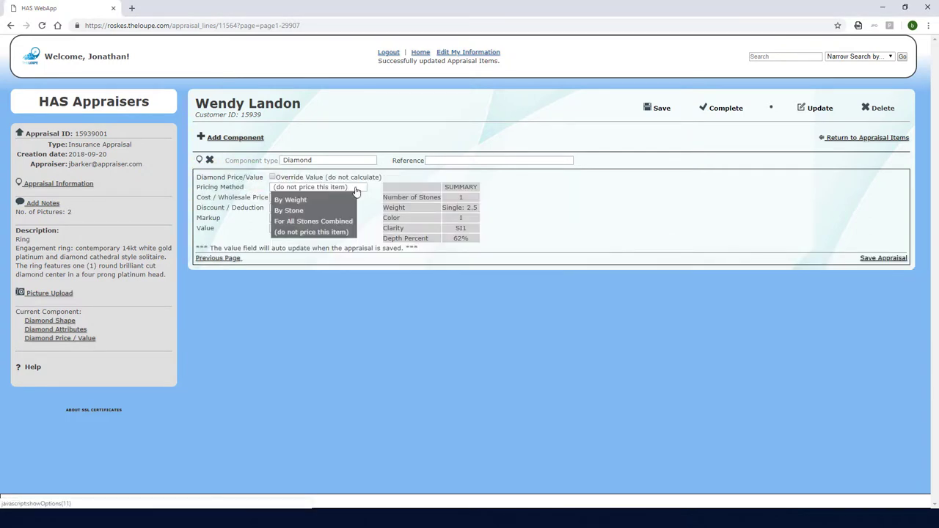
{"action": "left_click", "coordinate": [291, 199]}
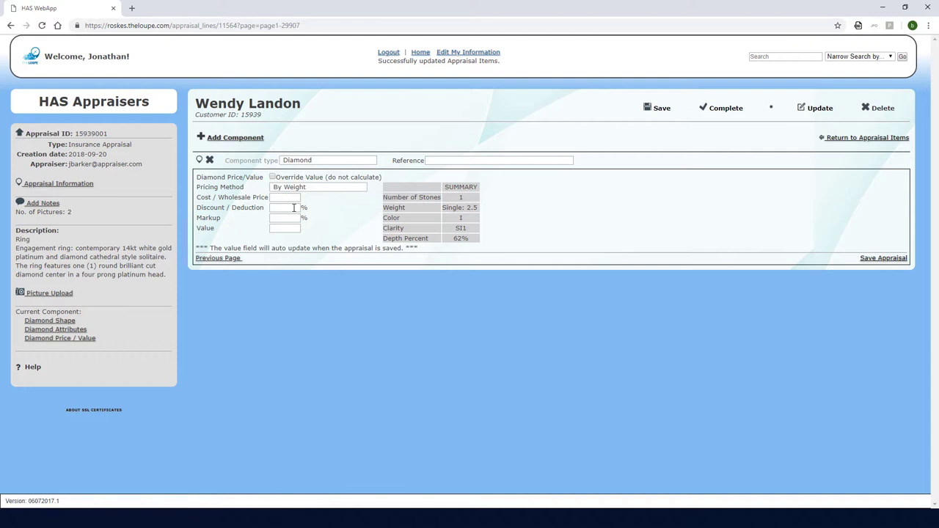
{"action": "type", "text": "7000"}
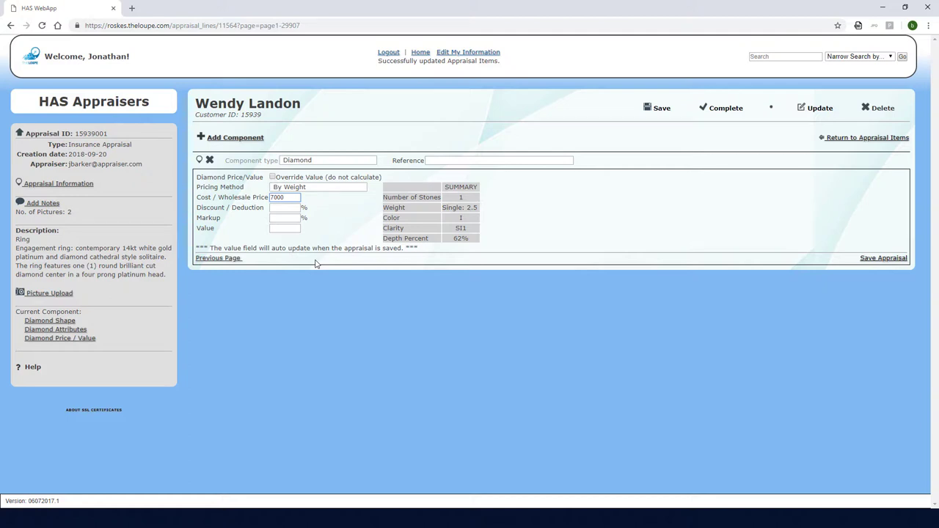
{"action": "type", "text": "15"}
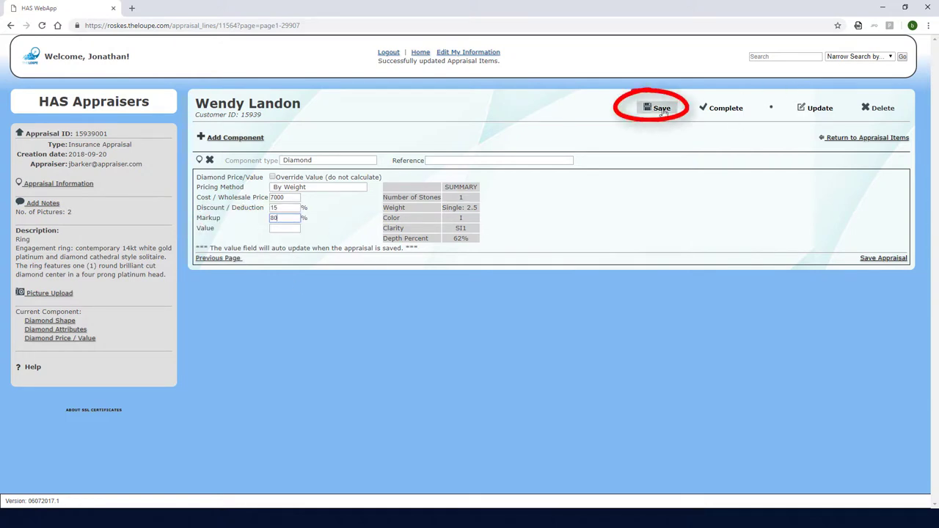
Save the diamond pricing so its value is calculated, then return to the appraisal items.
{"action": "left_click", "coordinate": [661, 109]}
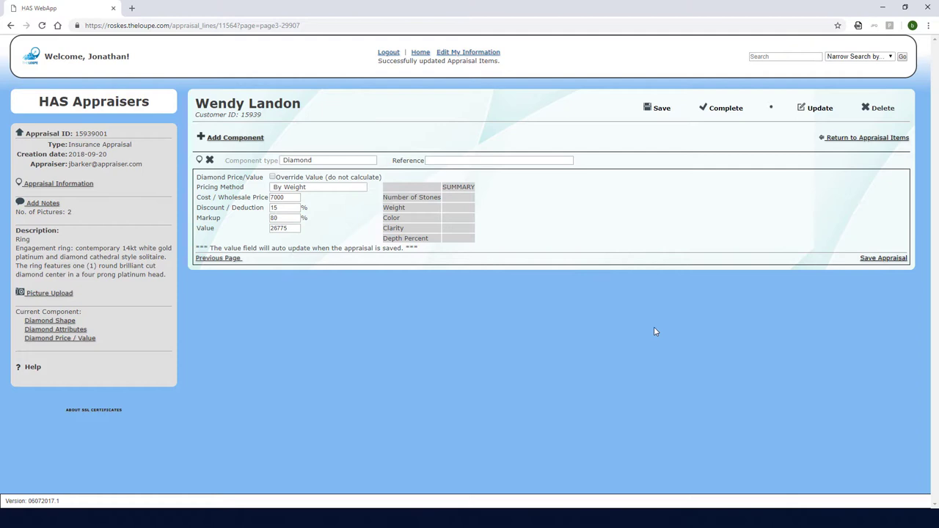
{"action": "left_click", "coordinate": [884, 259]}
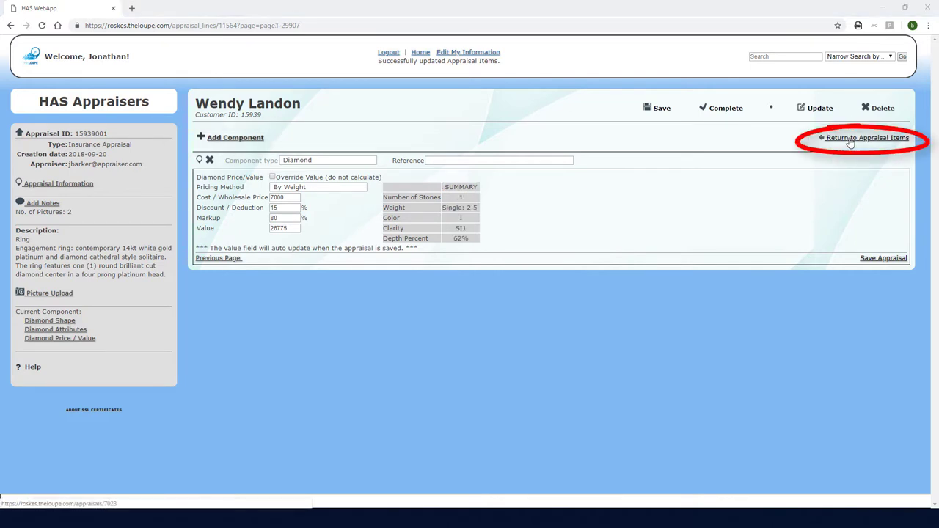
Add a Precious Metal component to the Ring item and bring up its attributes form.
{"action": "left_click", "coordinate": [866, 138]}
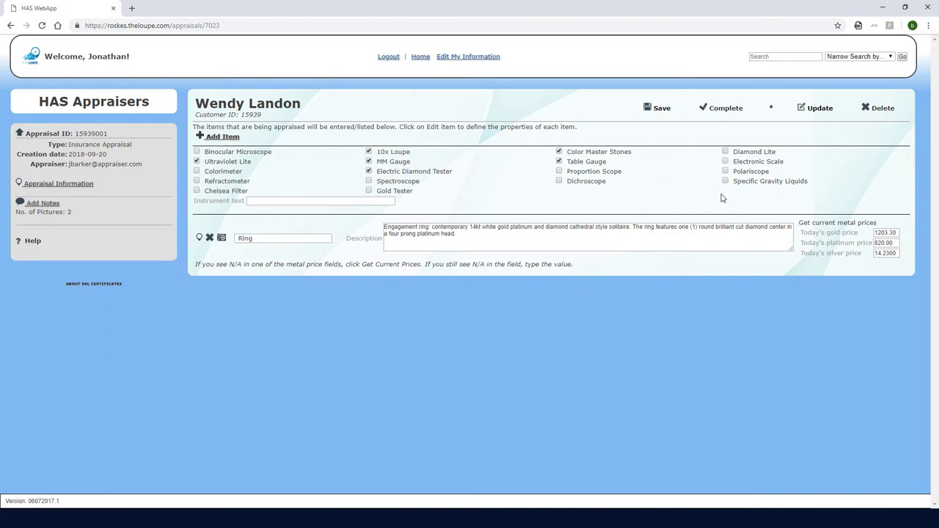
{"action": "mouse_move", "coordinate": [200, 238]}
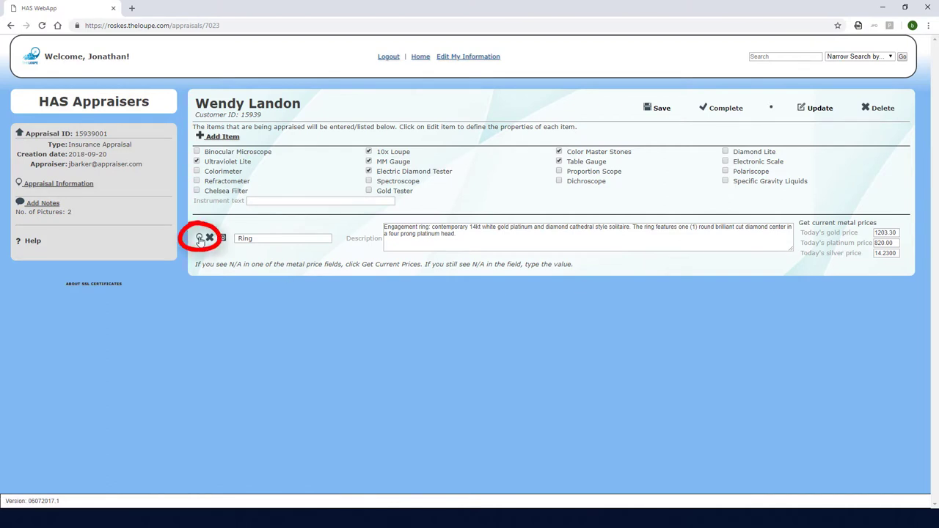
{"action": "left_click", "coordinate": [199, 238]}
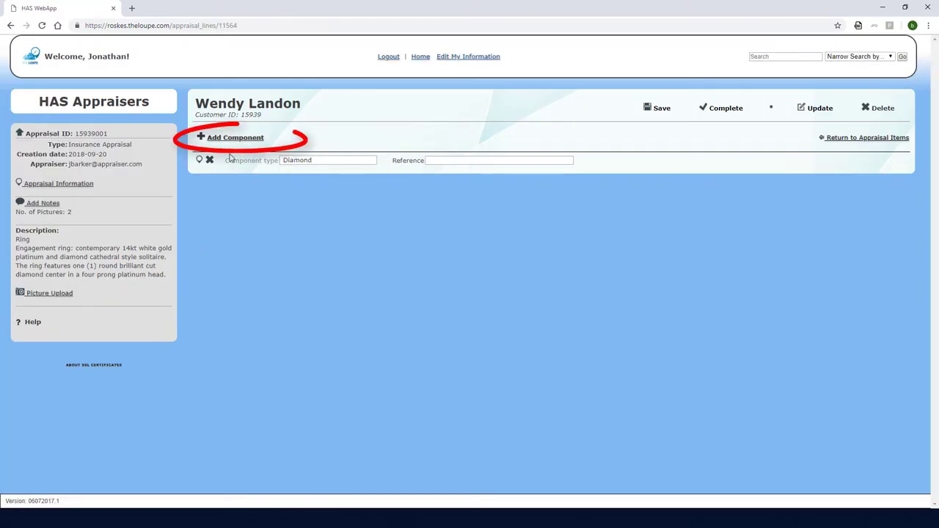
{"action": "left_click", "coordinate": [235, 138]}
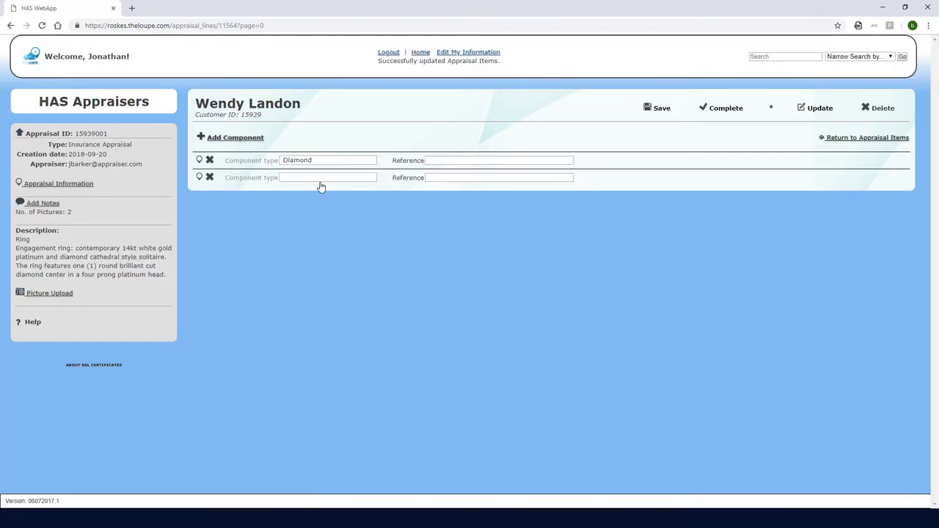
{"action": "left_click", "coordinate": [329, 177]}
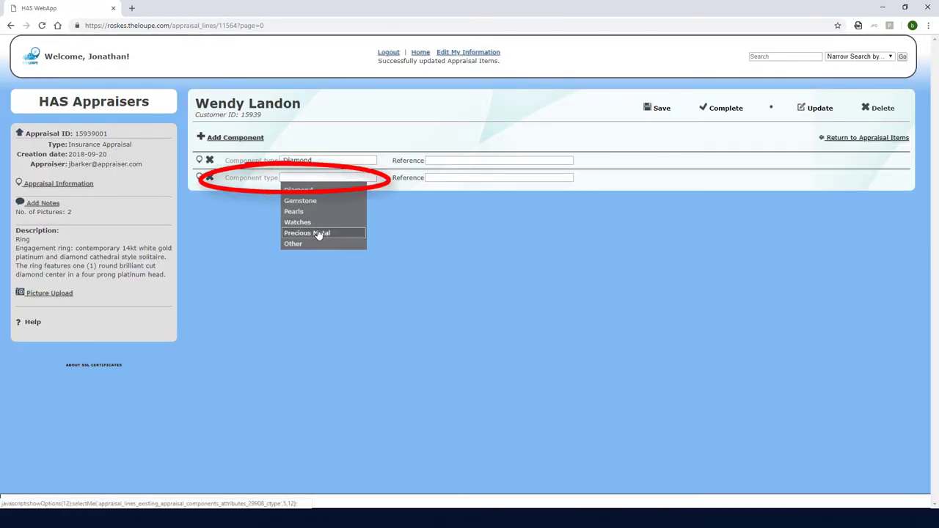
{"action": "left_click", "coordinate": [307, 232]}
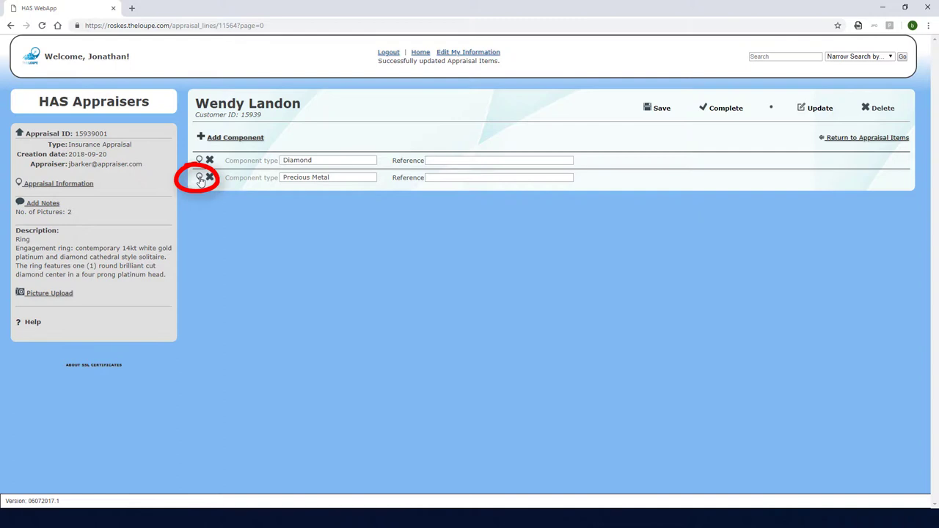
{"action": "left_click", "coordinate": [199, 177]}
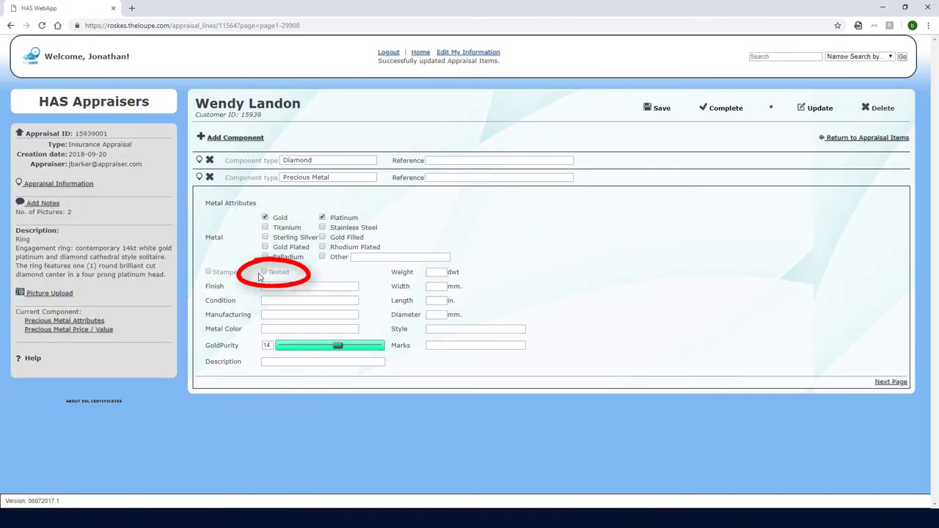
Record the metal as tested, High Polish, Good condition, 7.6 weight, marked 'S (Stuller) 14K', and move to pricing.
{"action": "left_click", "coordinate": [308, 286]}
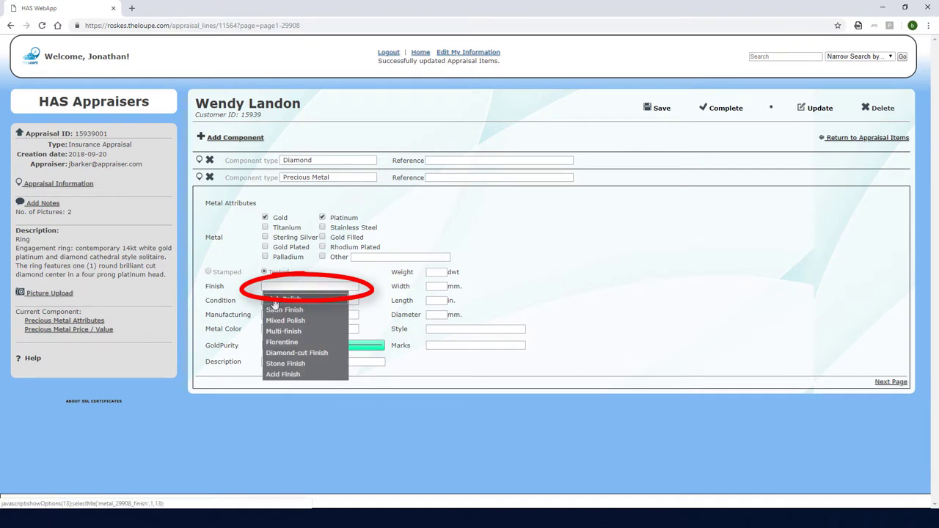
{"action": "left_click", "coordinate": [306, 286]}
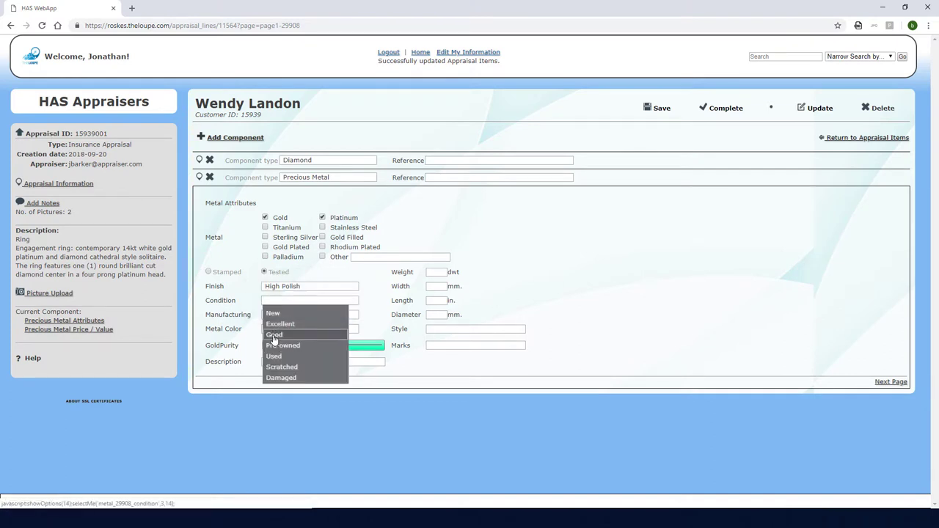
{"action": "left_click", "coordinate": [273, 334]}
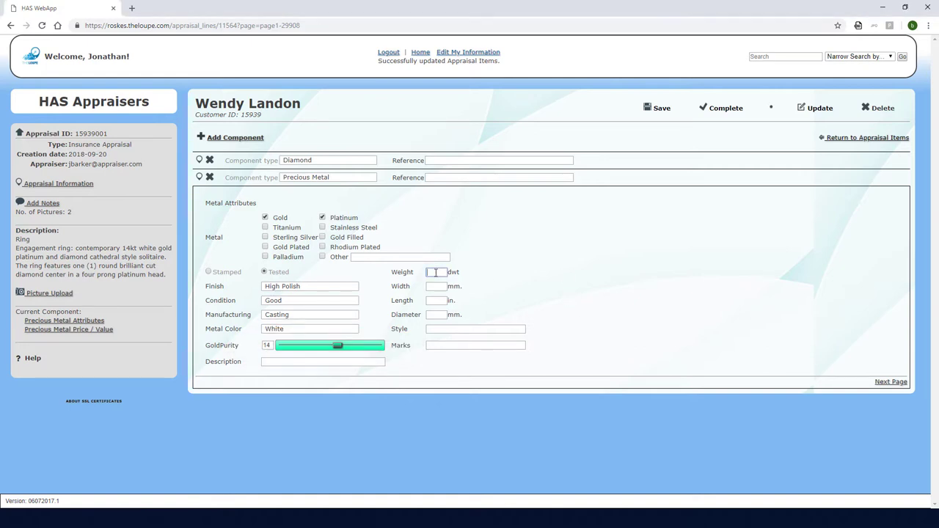
{"action": "type", "text": "7.6"}
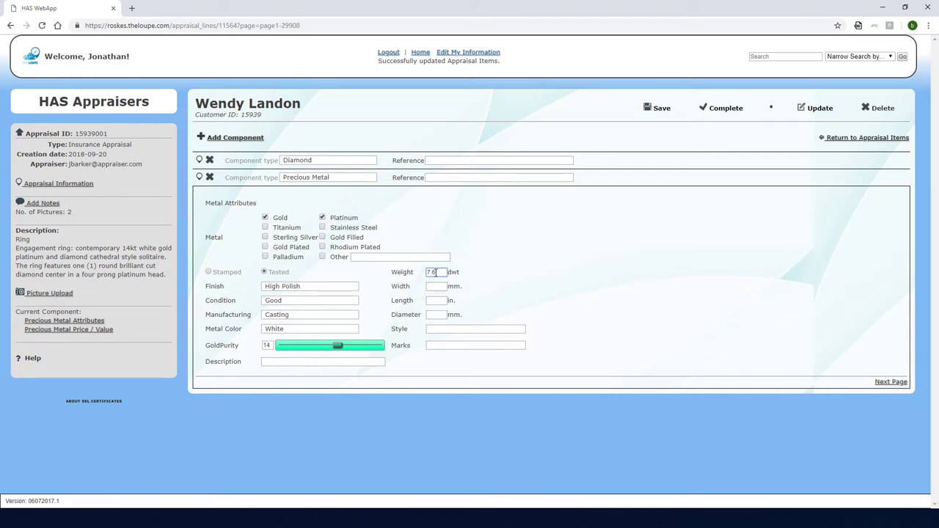
{"action": "type", "text": "S (Stuller) 14K"}
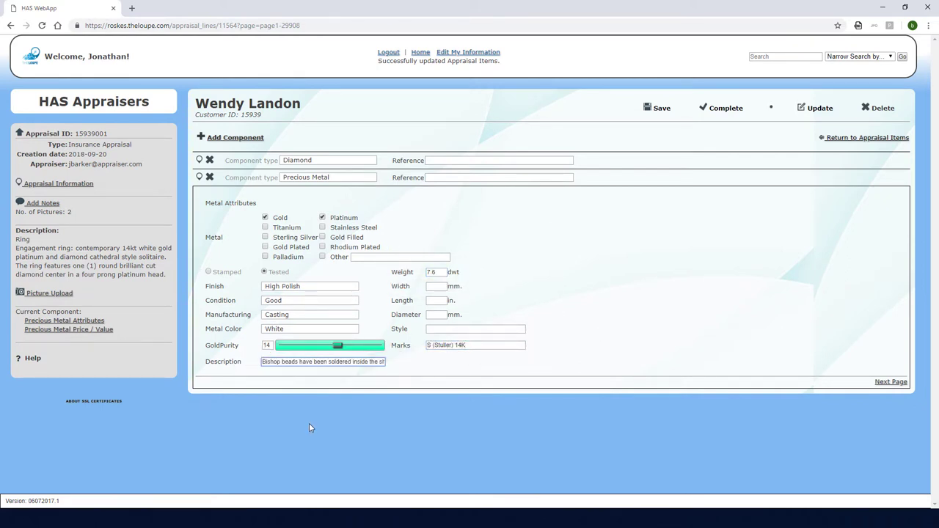
{"action": "left_click", "coordinate": [891, 381]}
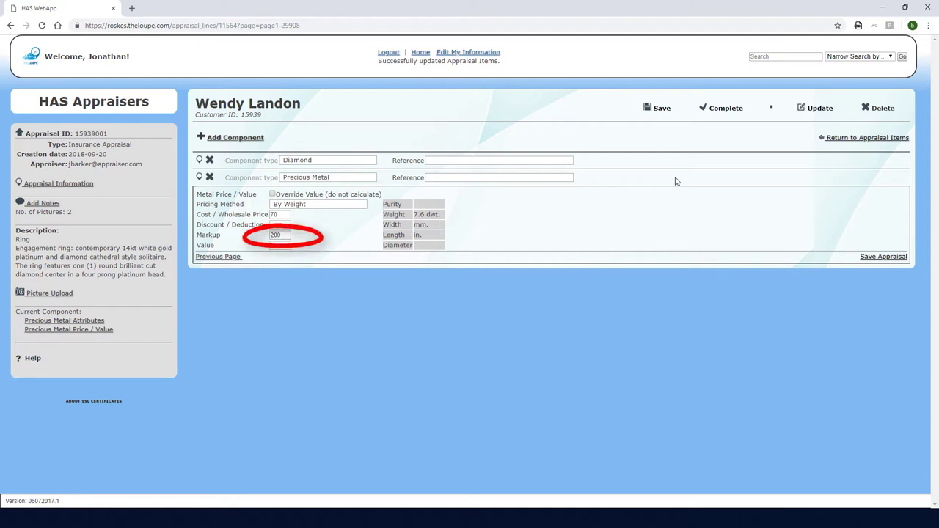
Save the metal pricing at 76 cost and 200 markup for a 1596 value, dismissing the notes window.
{"action": "left_click", "coordinate": [660, 108]}
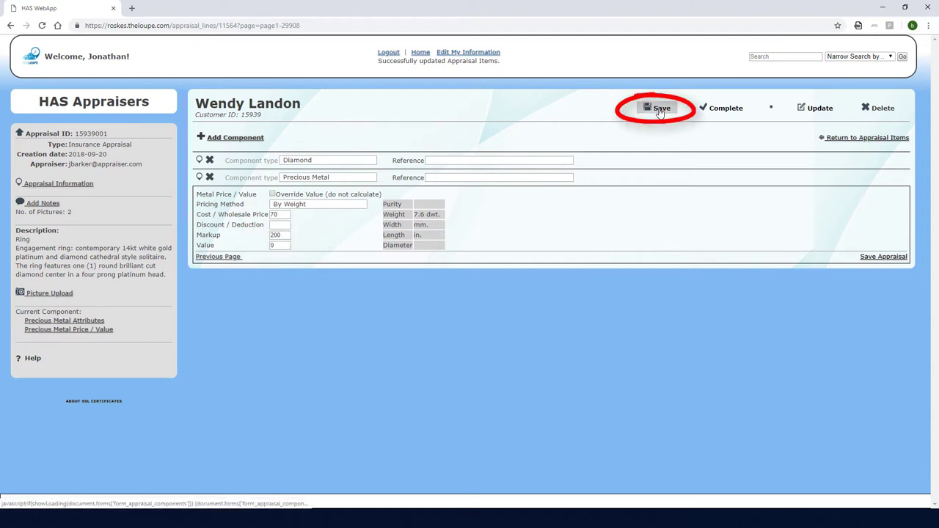
{"action": "left_click", "coordinate": [660, 109]}
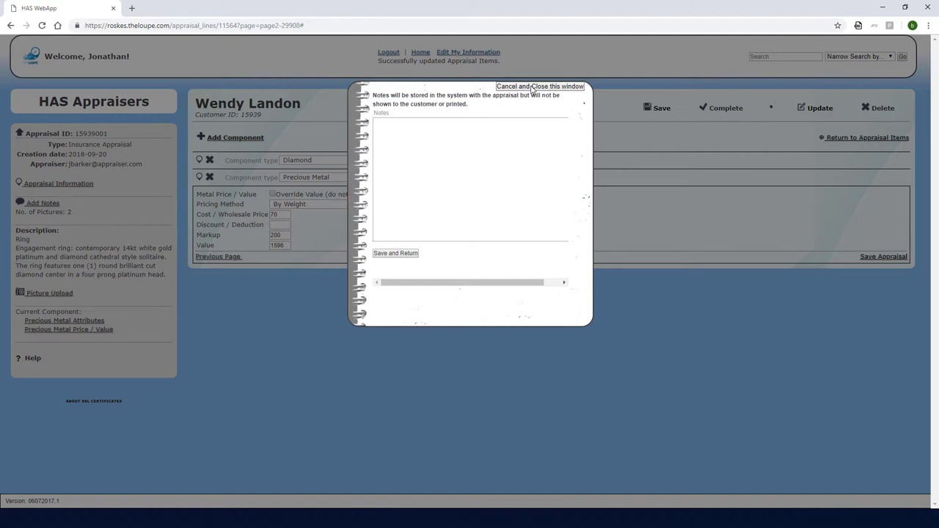
{"action": "left_click", "coordinate": [540, 85]}
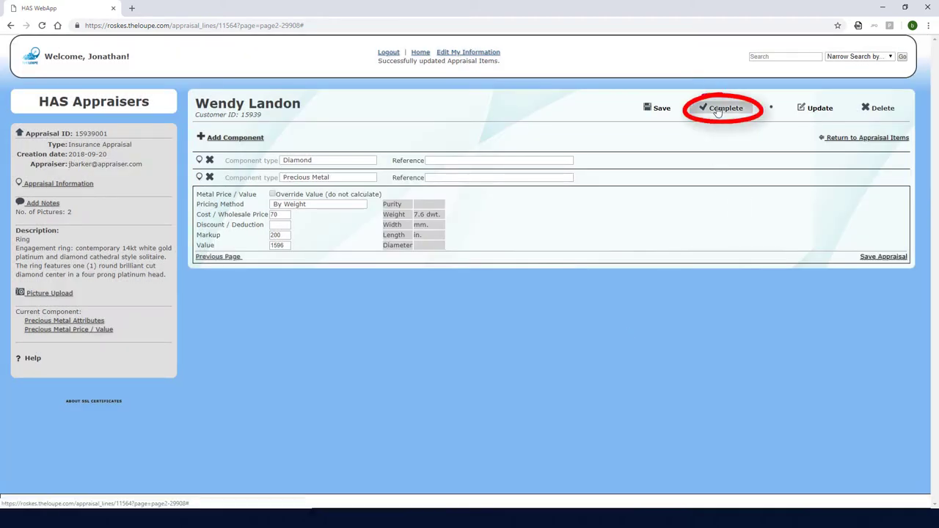
Complete the appraisal without emailing the customer and open the downloaded appraisal PDF.
{"action": "left_click", "coordinate": [725, 108]}
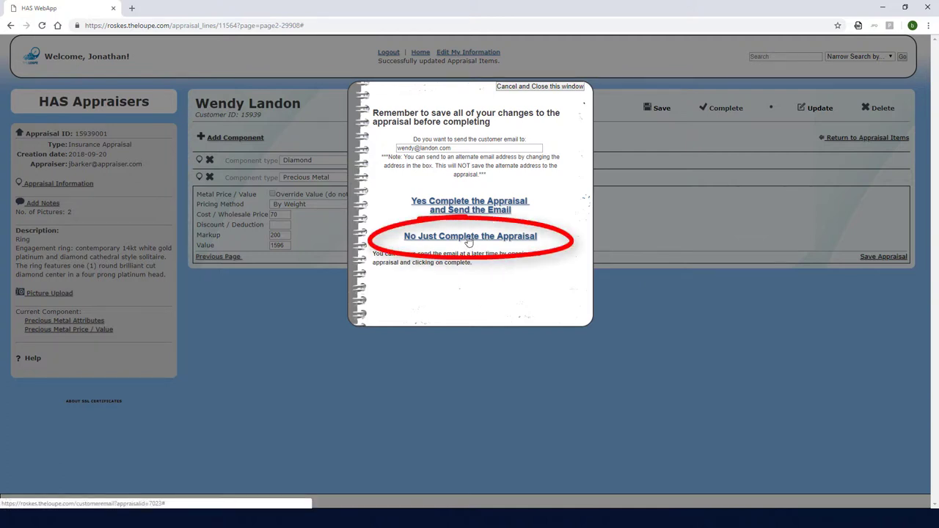
{"action": "left_click", "coordinate": [470, 234]}
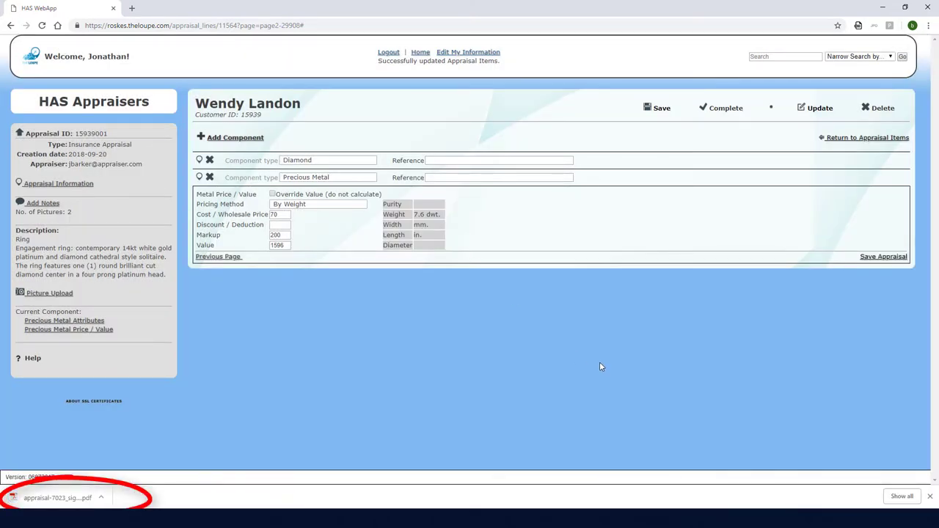
{"action": "left_click", "coordinate": [57, 498]}
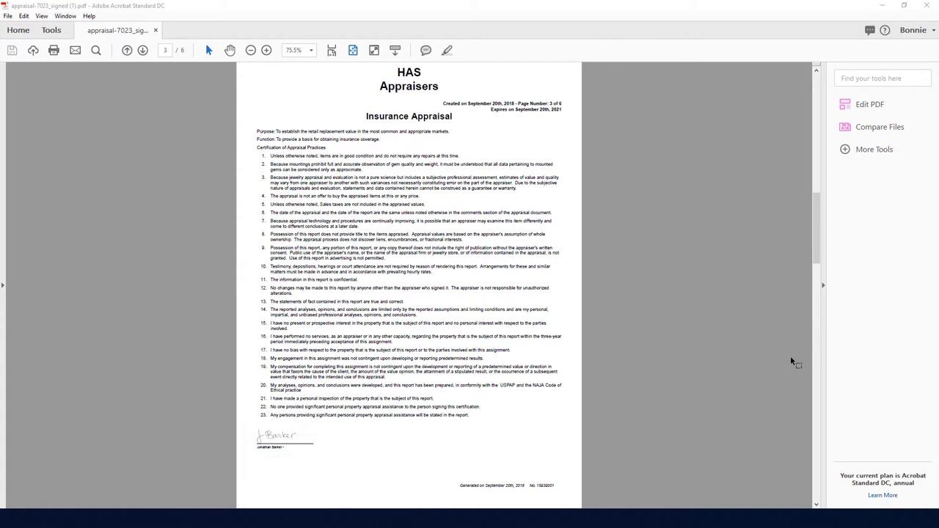
Scroll the appraisal PDF to the Precious Metal page showing $1,596.00, then return to the web appraisal.
{"action": "left_click", "coordinate": [143, 50]}
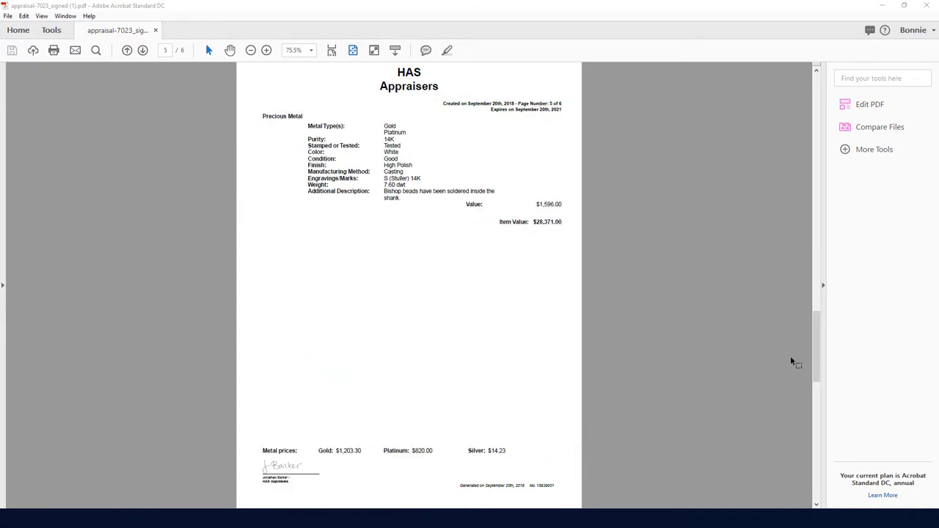
{"action": "left_click_drag", "start_coordinate": [485, 220], "coordinate": [587, 235]}
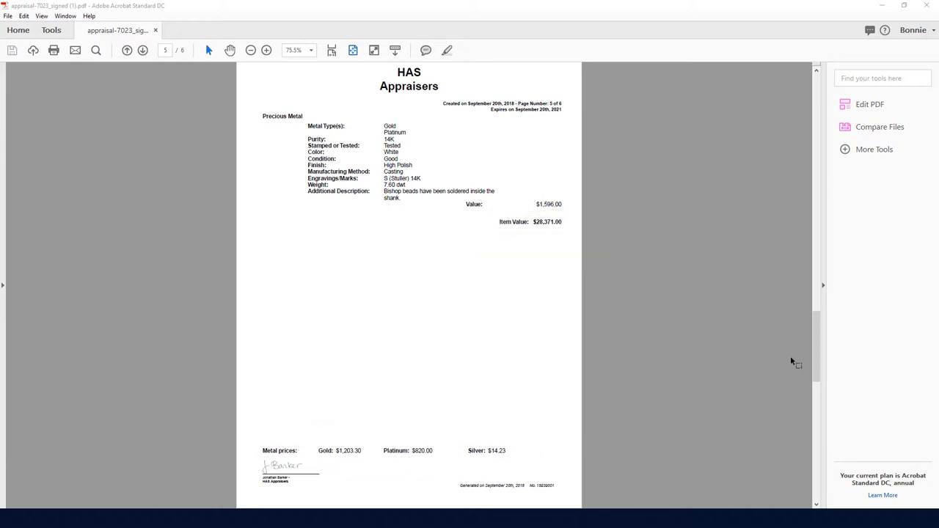
{"action": "left_click", "coordinate": [142, 50]}
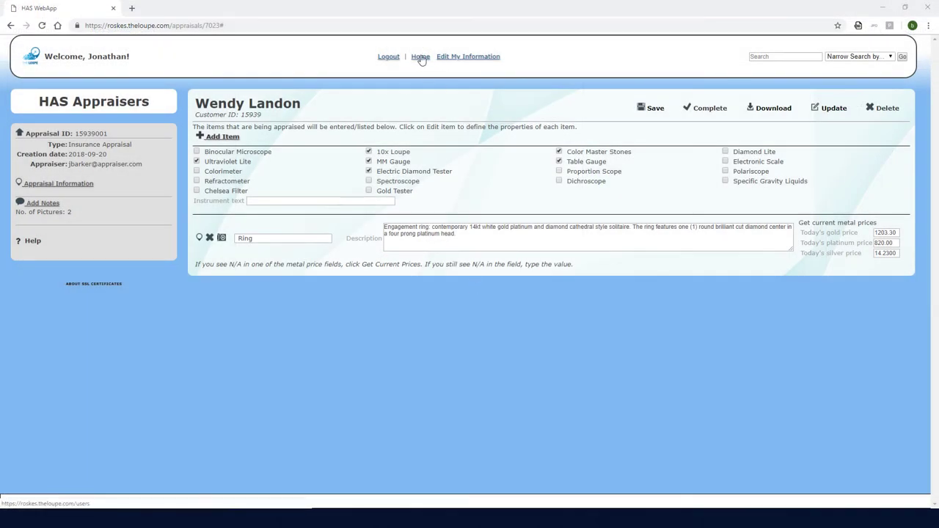
{"action": "left_click", "coordinate": [419, 56]}
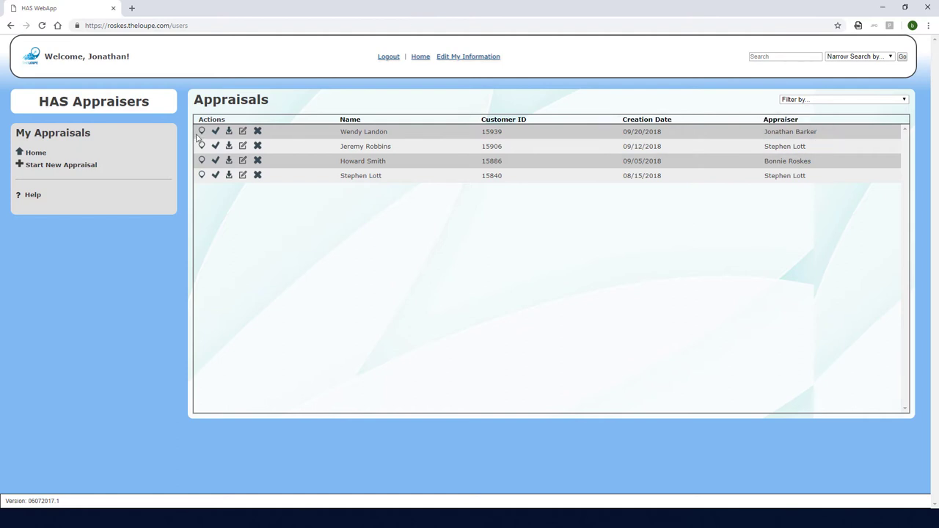
{"action": "left_click", "coordinate": [242, 132]}
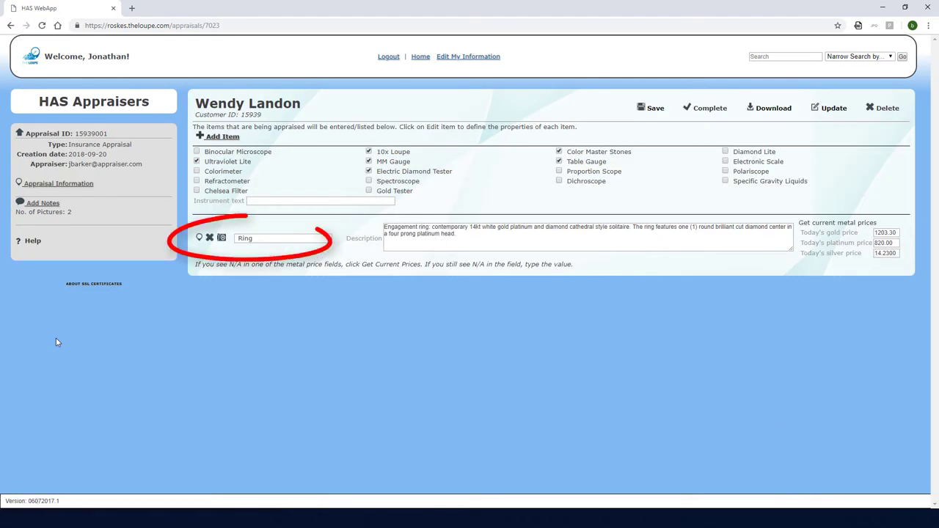
{"action": "left_click", "coordinate": [221, 137]}
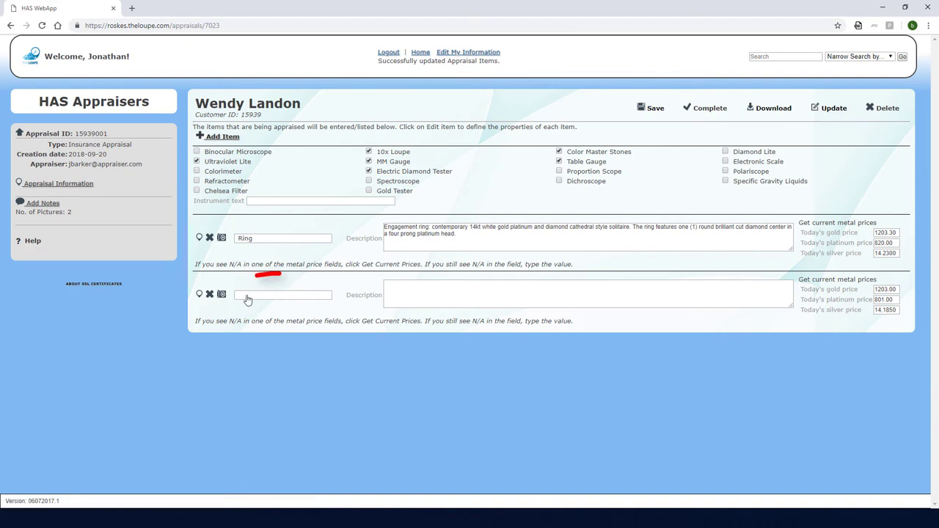
{"action": "type", "text": "Ring"}
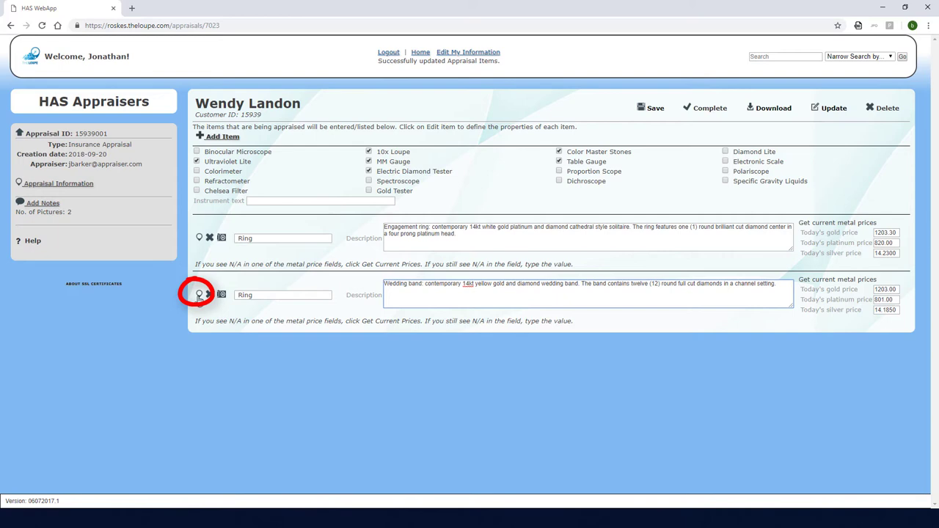
{"action": "left_click", "coordinate": [199, 293]}
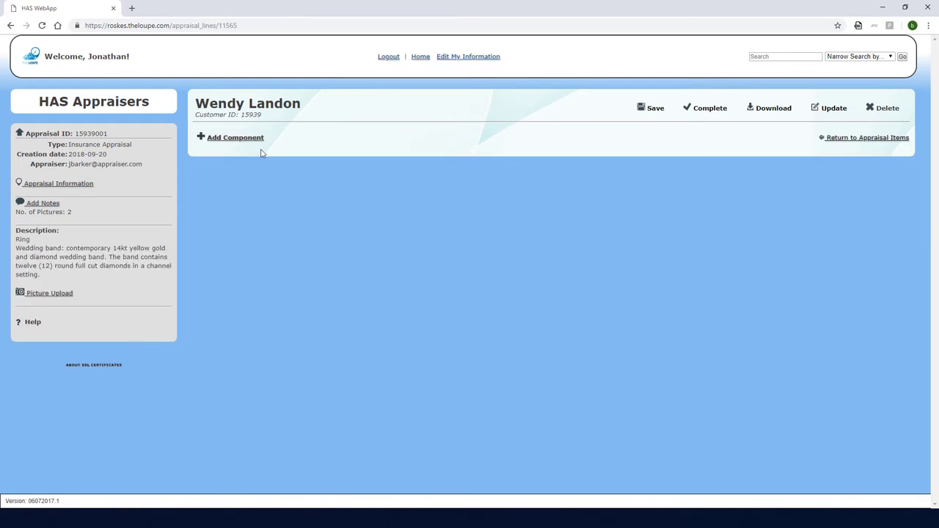
Add a diamond component to the wedding band with Full Cut shape.
{"action": "left_click", "coordinate": [235, 138]}
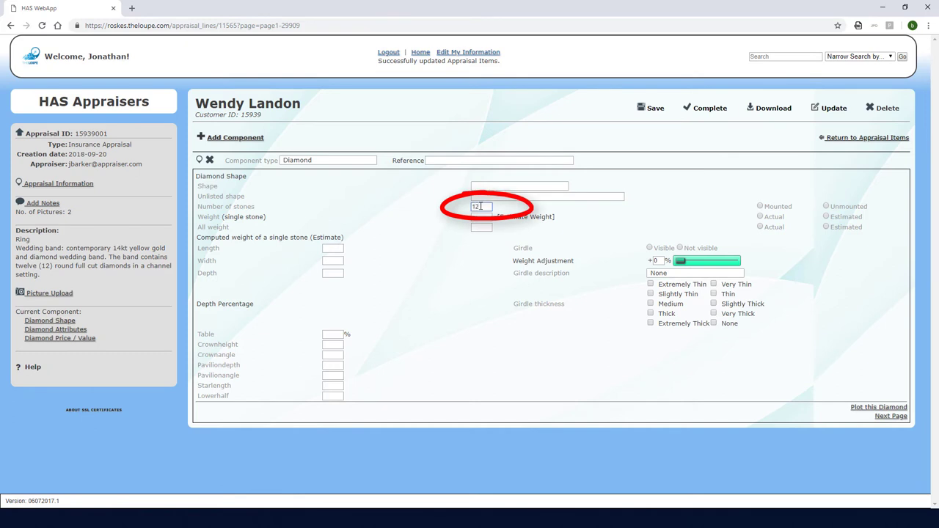
{"action": "left_click", "coordinate": [519, 185]}
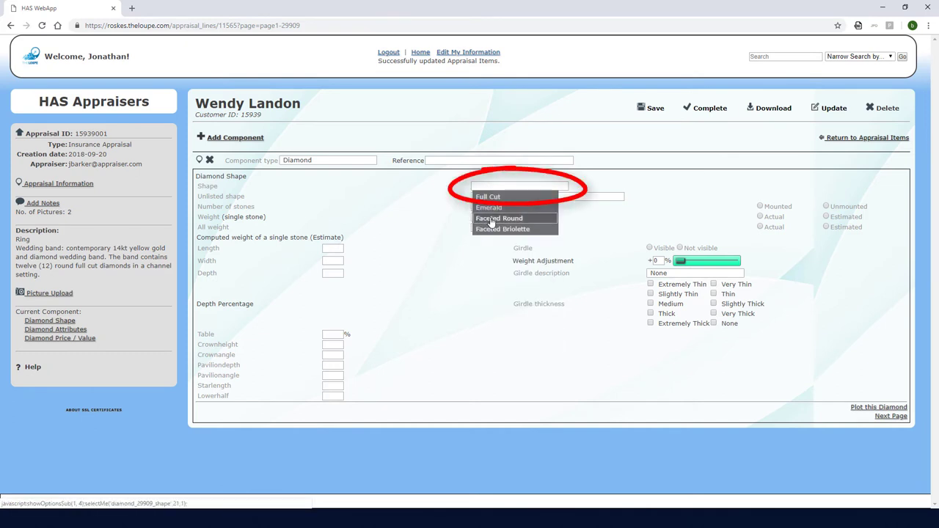
{"action": "left_click", "coordinate": [488, 197]}
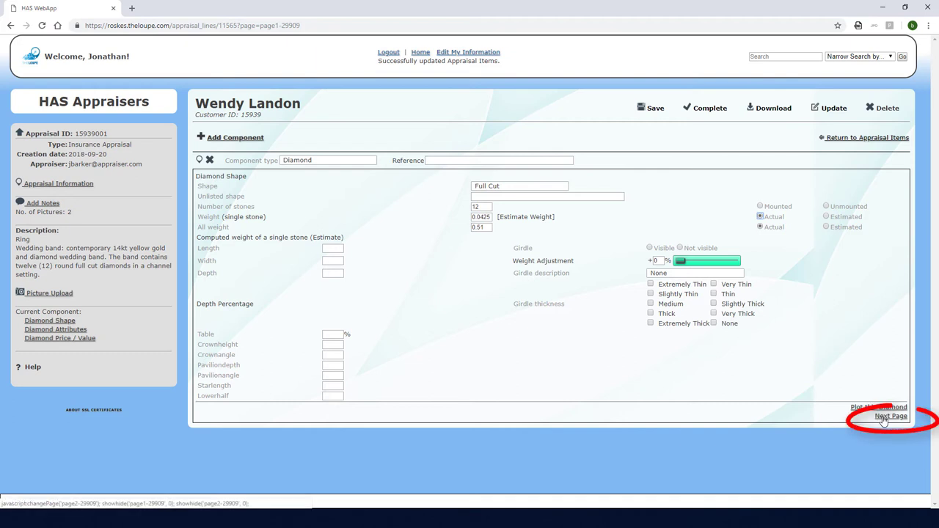
{"action": "left_click", "coordinate": [891, 416]}
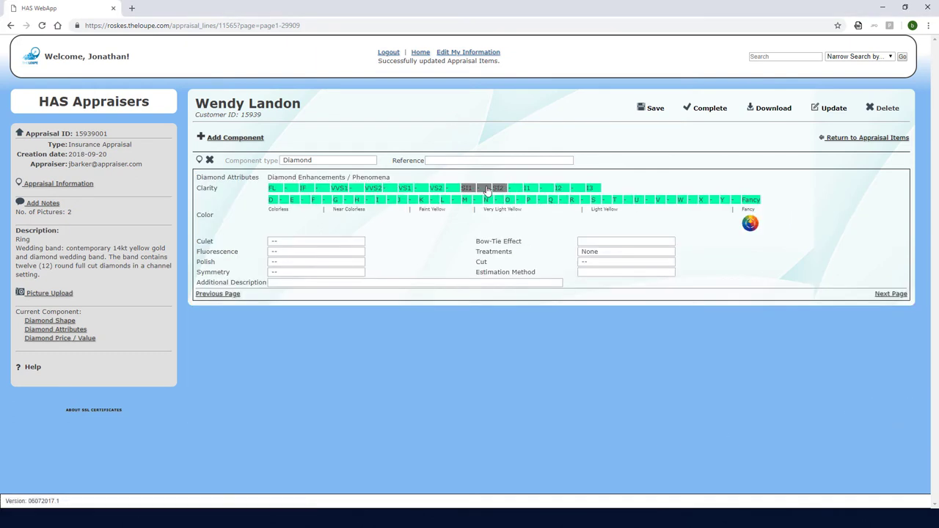
Set the diamond polish to Good and save its By Stone pricing so the value is calculated.
{"action": "left_click", "coordinate": [317, 261]}
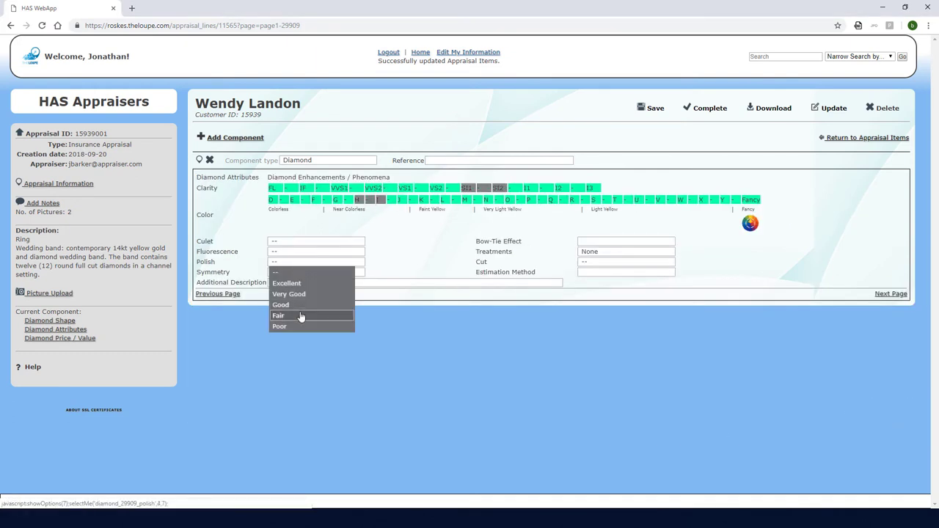
{"action": "left_click", "coordinate": [281, 304]}
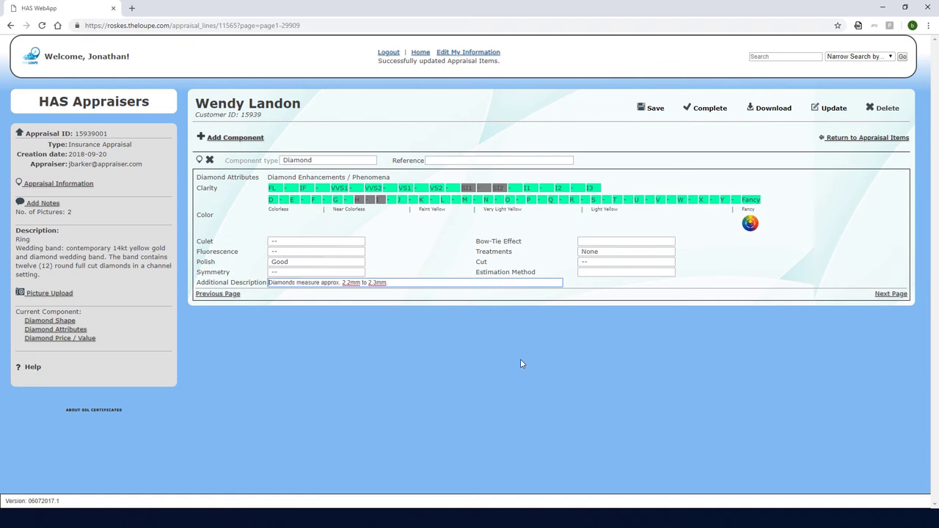
{"action": "left_click", "coordinate": [889, 293]}
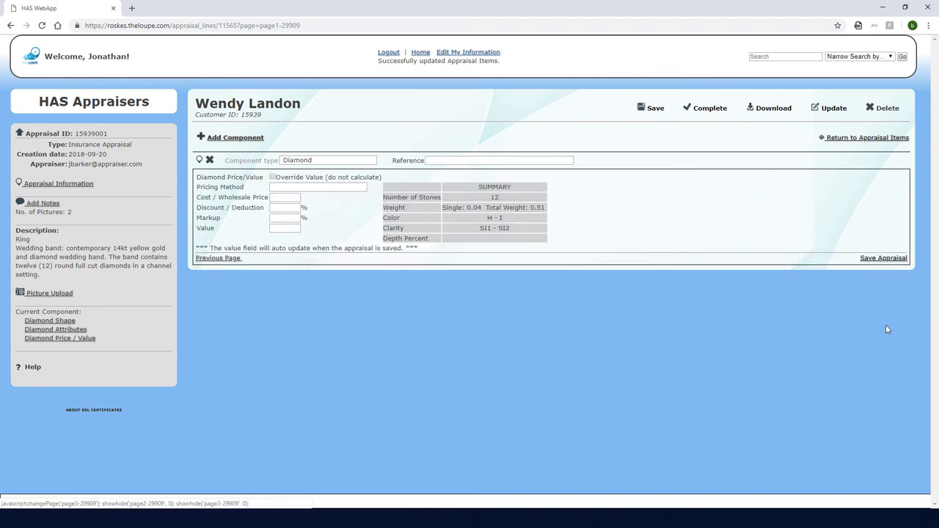
{"action": "left_click", "coordinate": [318, 188]}
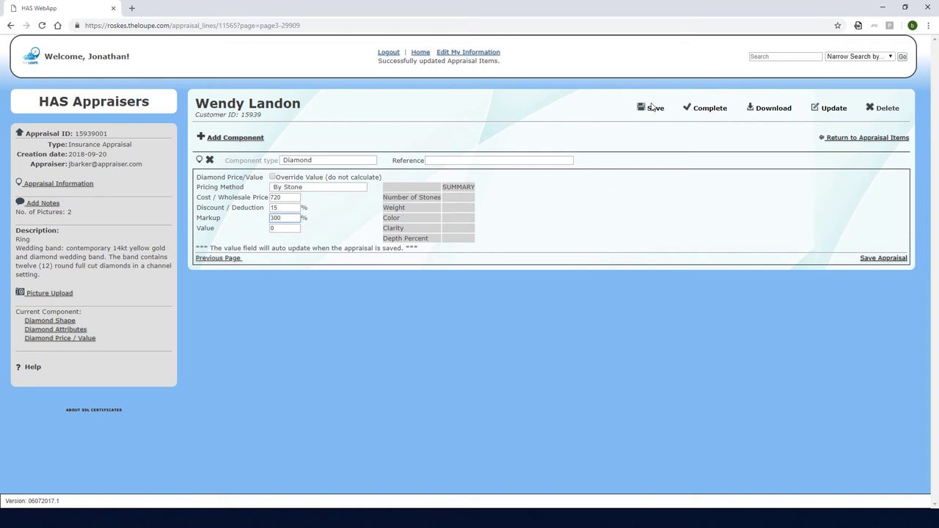
{"action": "left_click", "coordinate": [652, 109]}
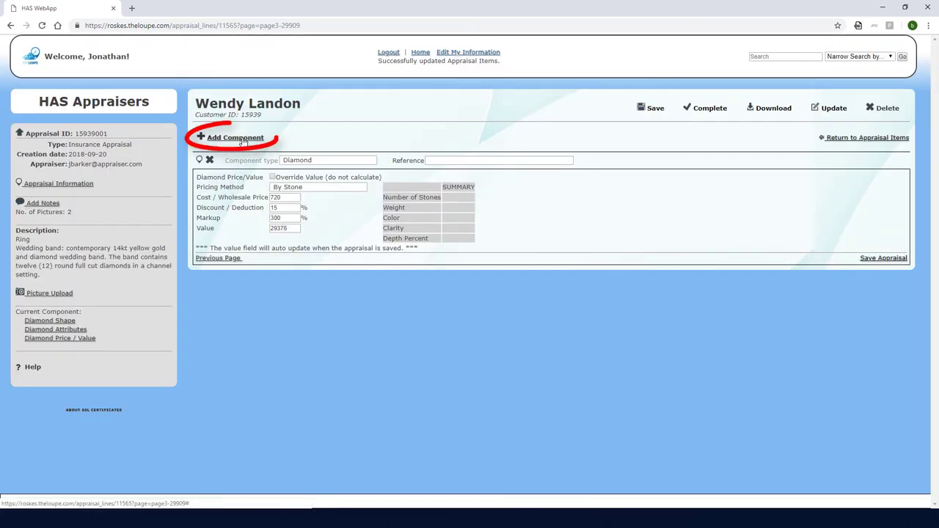
Add a Gold precious-metal component priced by weight and save its 665 value.
{"action": "left_click", "coordinate": [235, 138]}
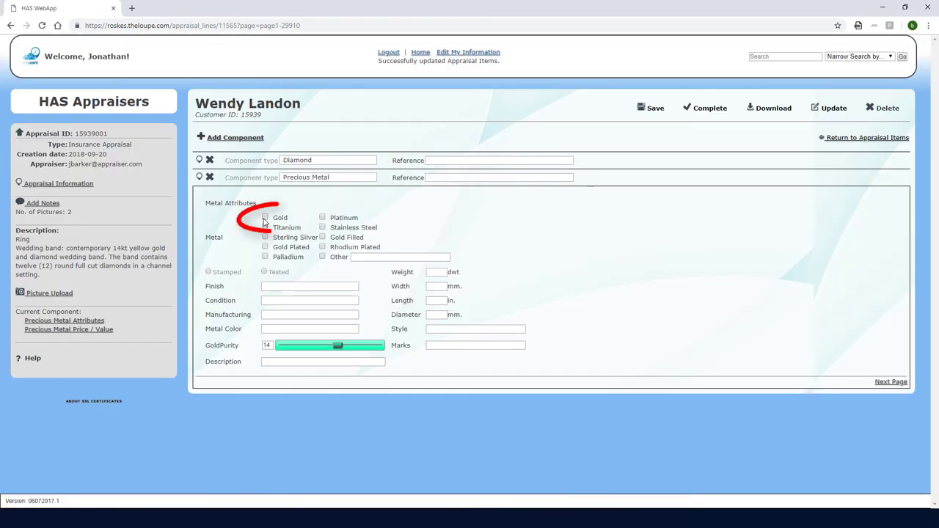
{"action": "left_click", "coordinate": [264, 217]}
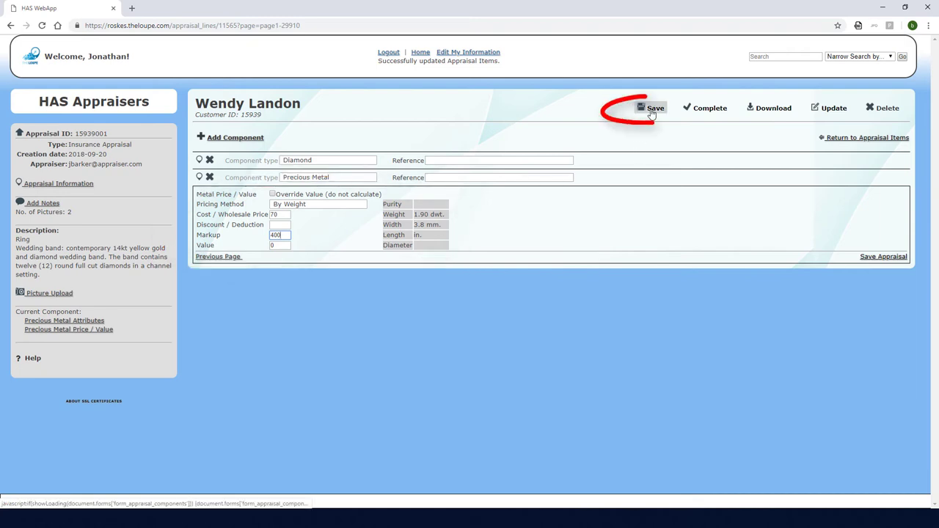
{"action": "left_click", "coordinate": [651, 109]}
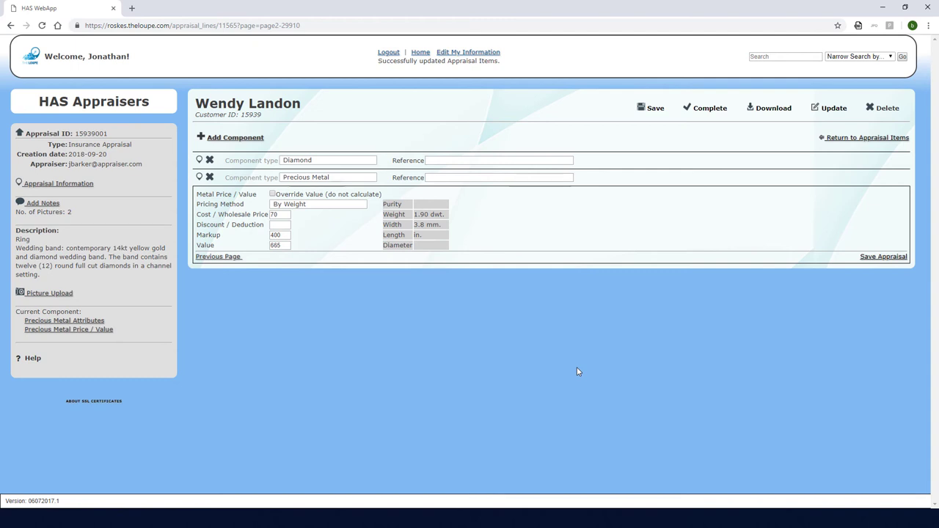
Attach the ring photo and return to the appraisals list.
{"action": "left_click", "coordinate": [50, 293]}
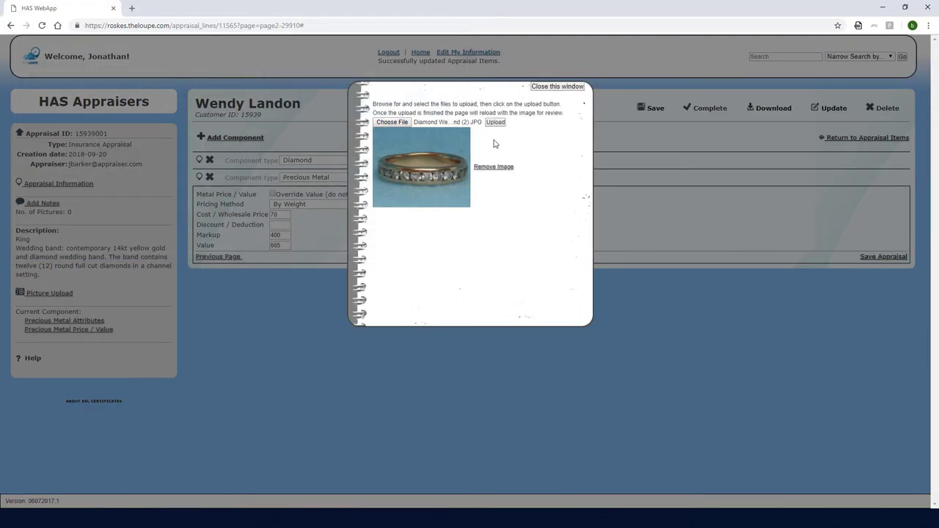
{"action": "left_click", "coordinate": [558, 87]}
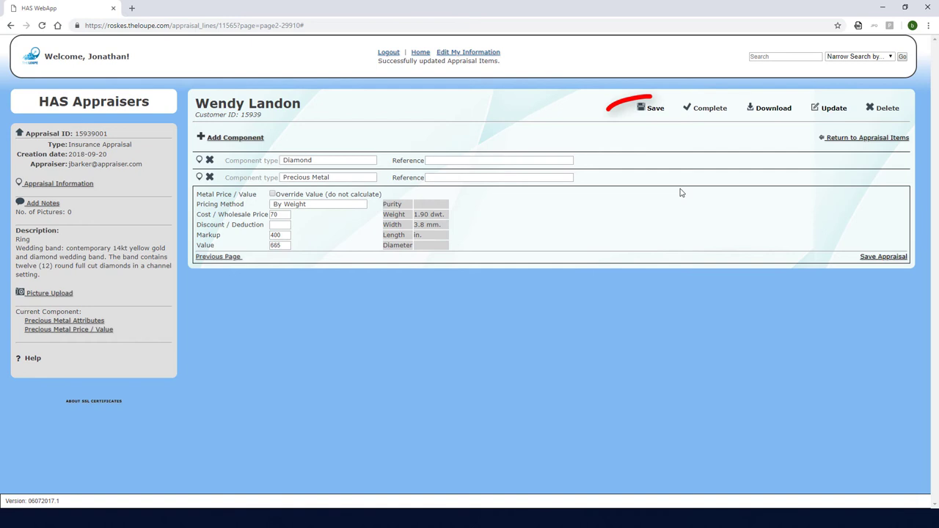
{"action": "mouse_move", "coordinate": [419, 53]}
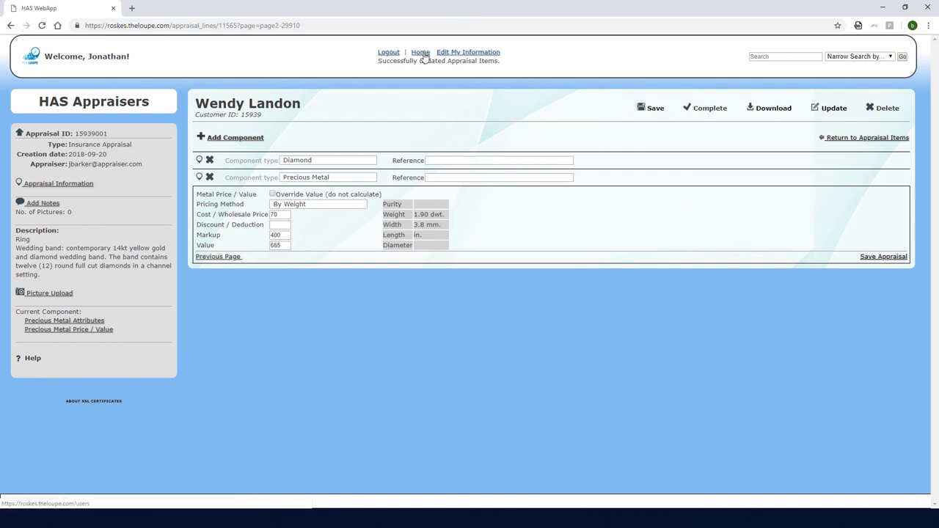
{"action": "left_click", "coordinate": [420, 53]}
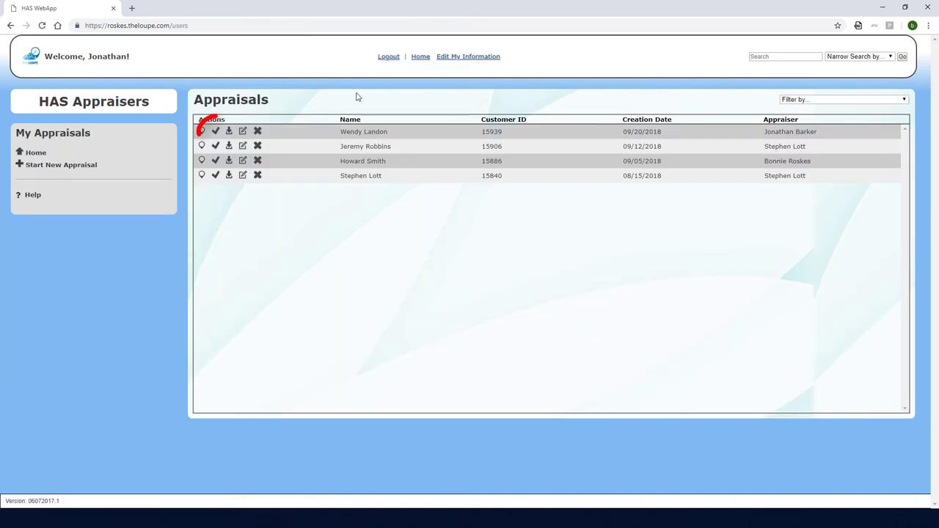
{"action": "mouse_move", "coordinate": [216, 132]}
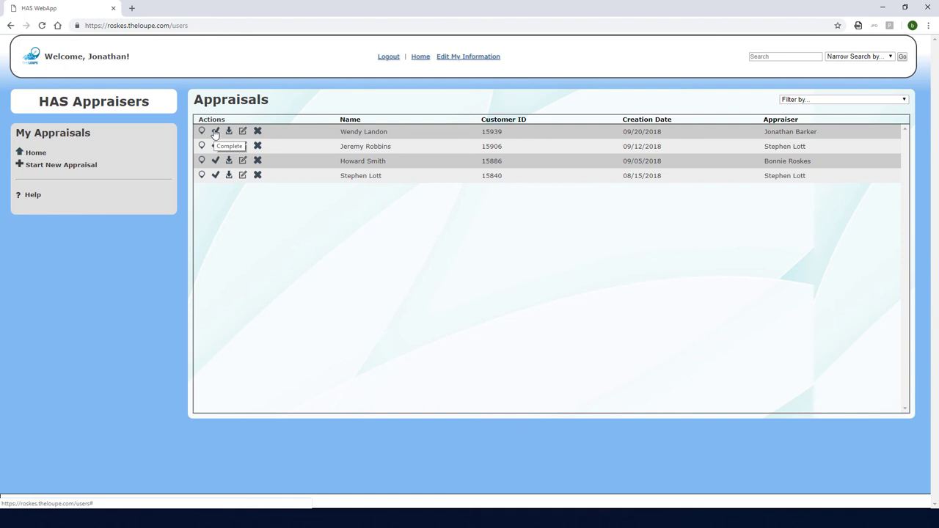
Complete the appraisal and view the certificate PDF's summary page with both rings' total.
{"action": "left_click", "coordinate": [215, 132]}
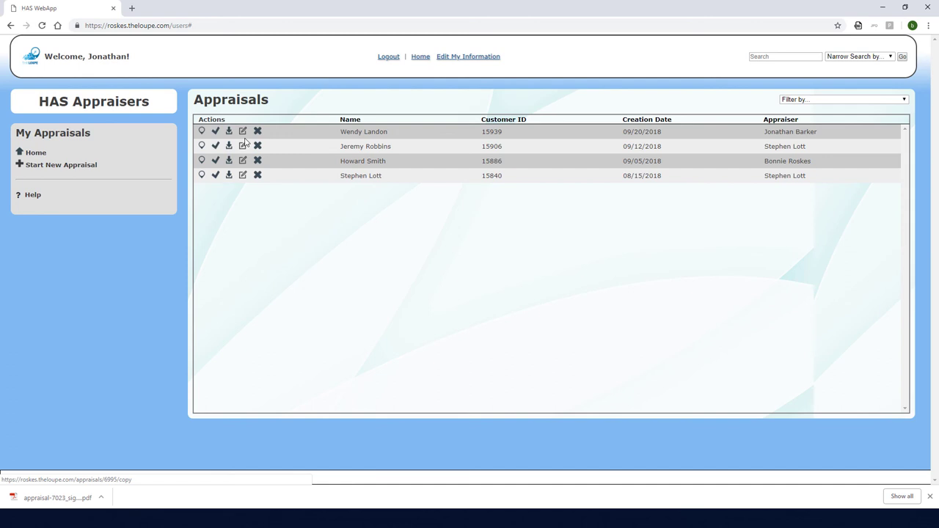
{"action": "mouse_move", "coordinate": [243, 132]}
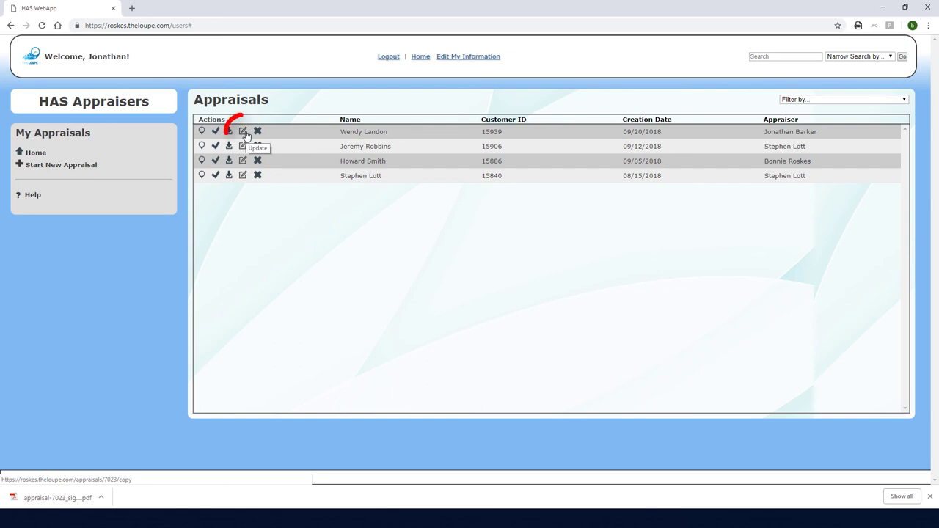
{"action": "left_click", "coordinate": [57, 497]}
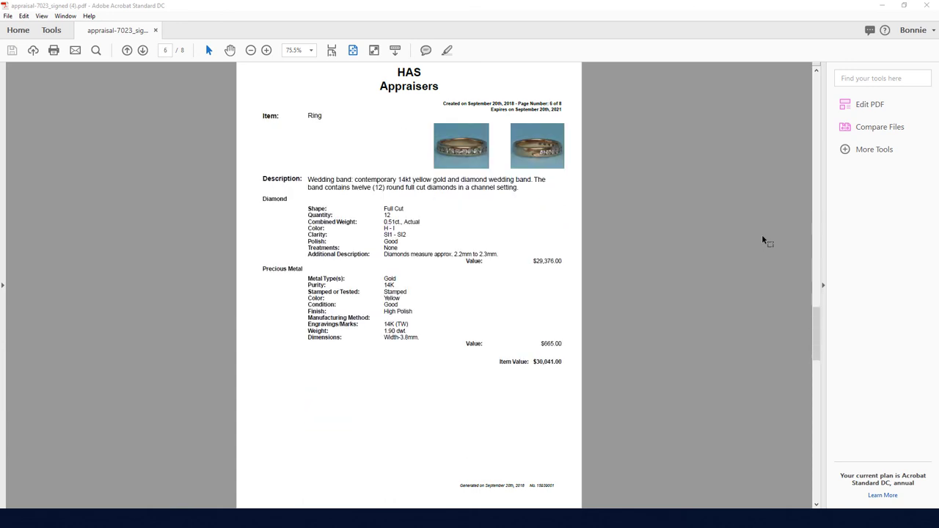
{"action": "left_click", "coordinate": [142, 50]}
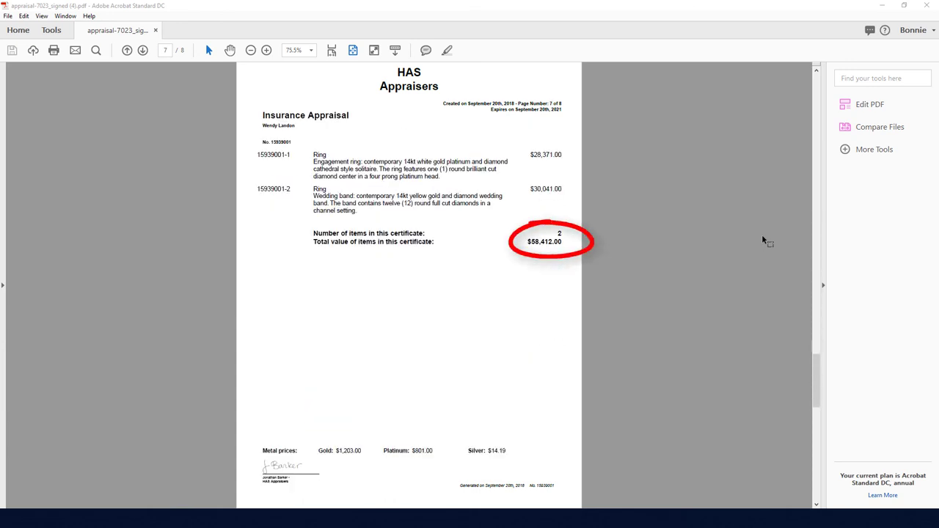